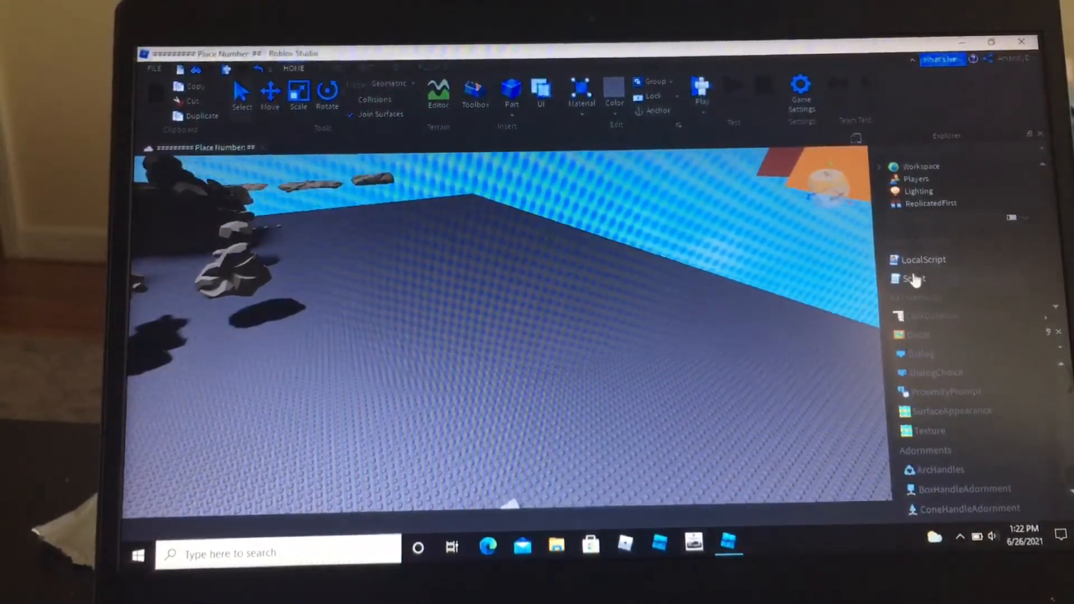
- Insert a Script under StarterCharacterScripts, begin 'local humanoid = script.Parent:WaitForChild()', and rename it RagdollScript
click(966, 291)
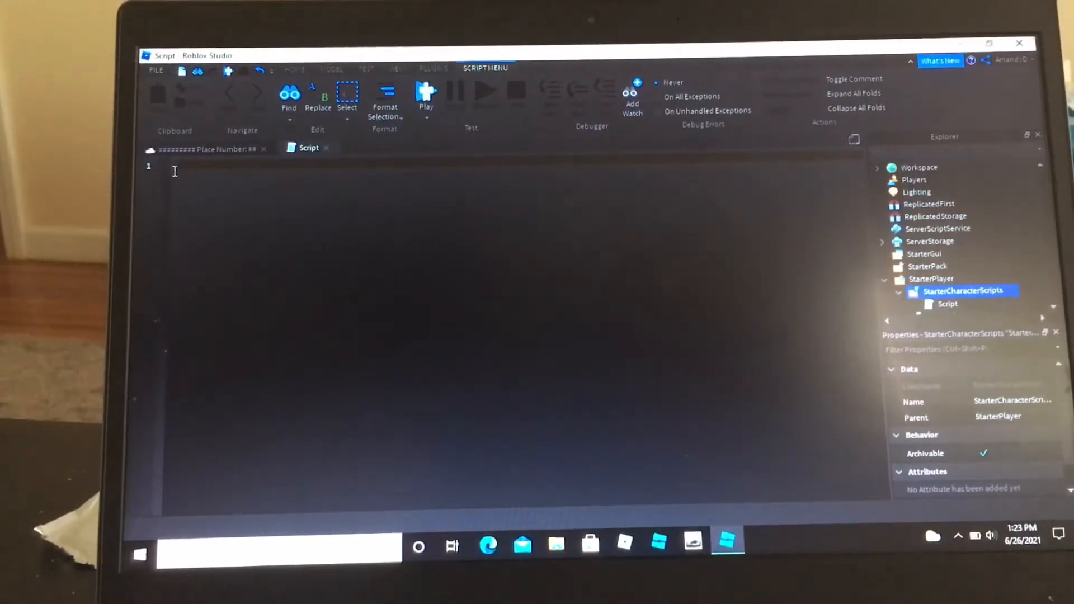
text(local)
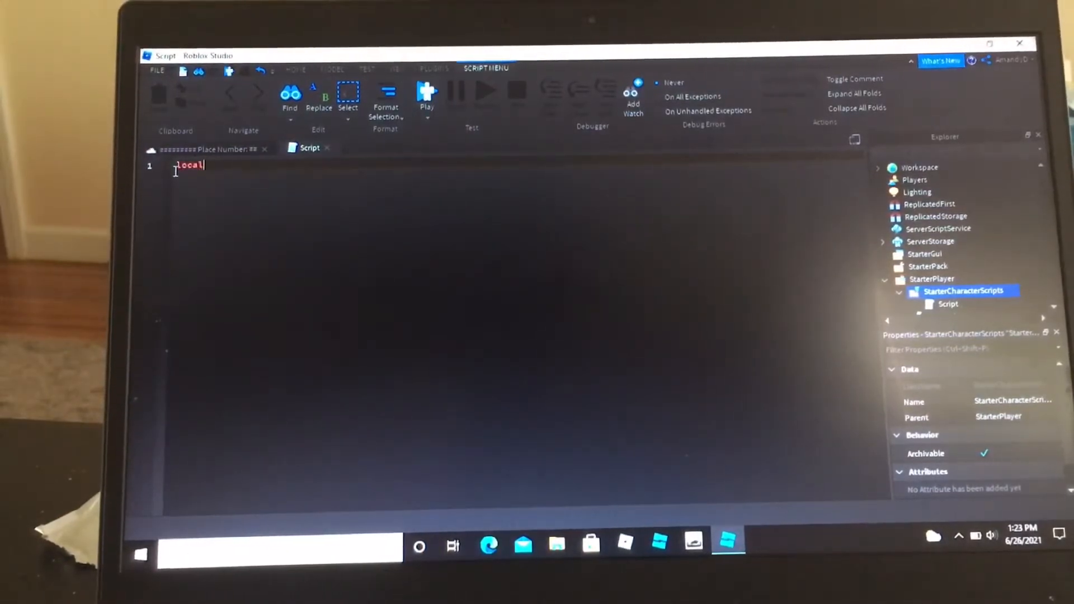
text(hu)
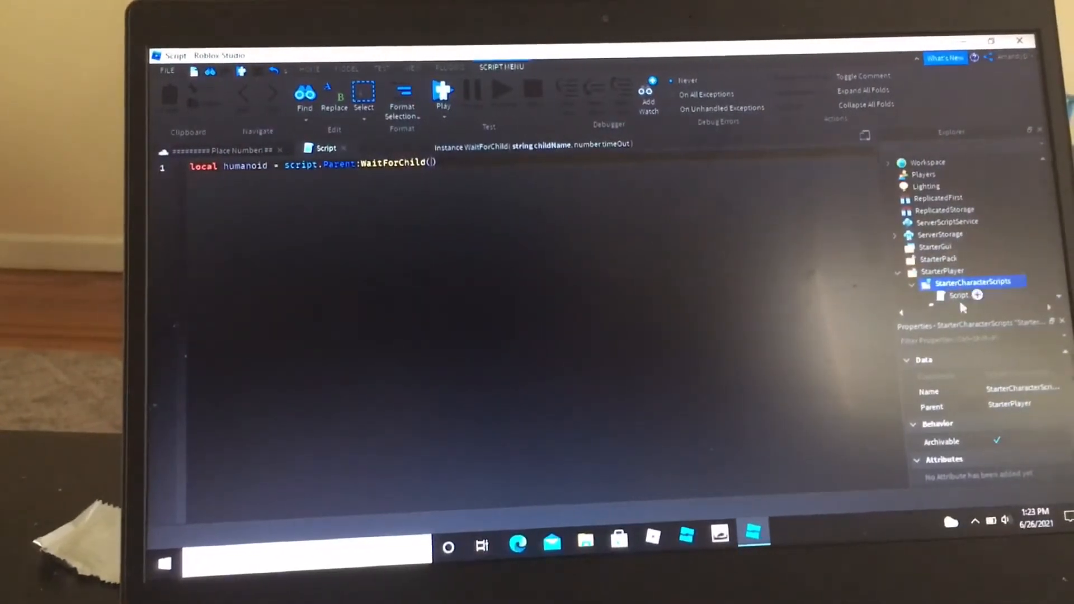
click(947, 295)
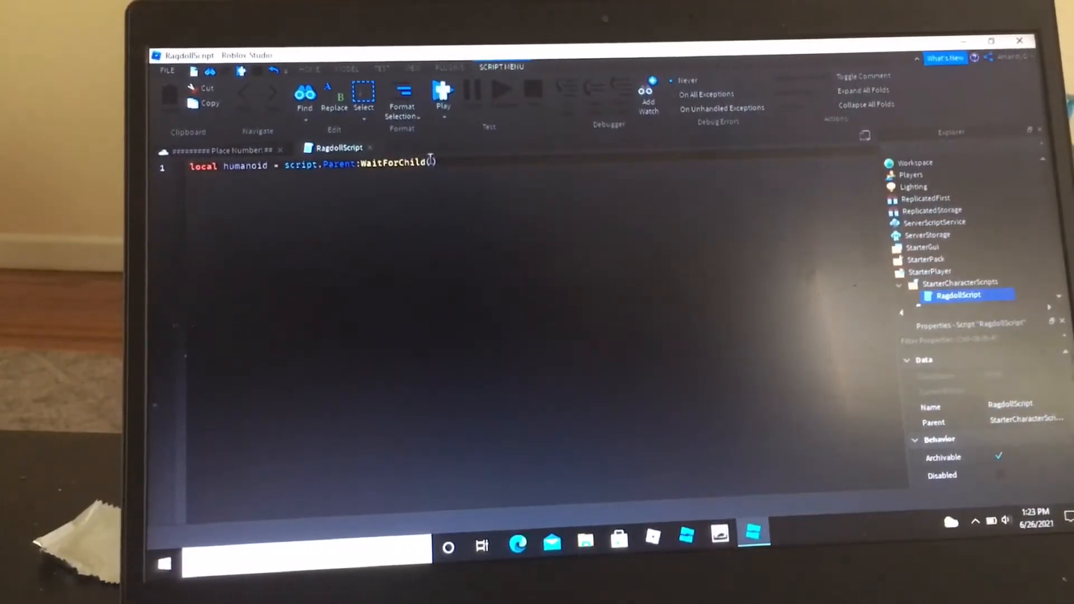
- Fill WaitForChild with "Humanoid" so line 1 stores the character's Humanoid
text("Hym")
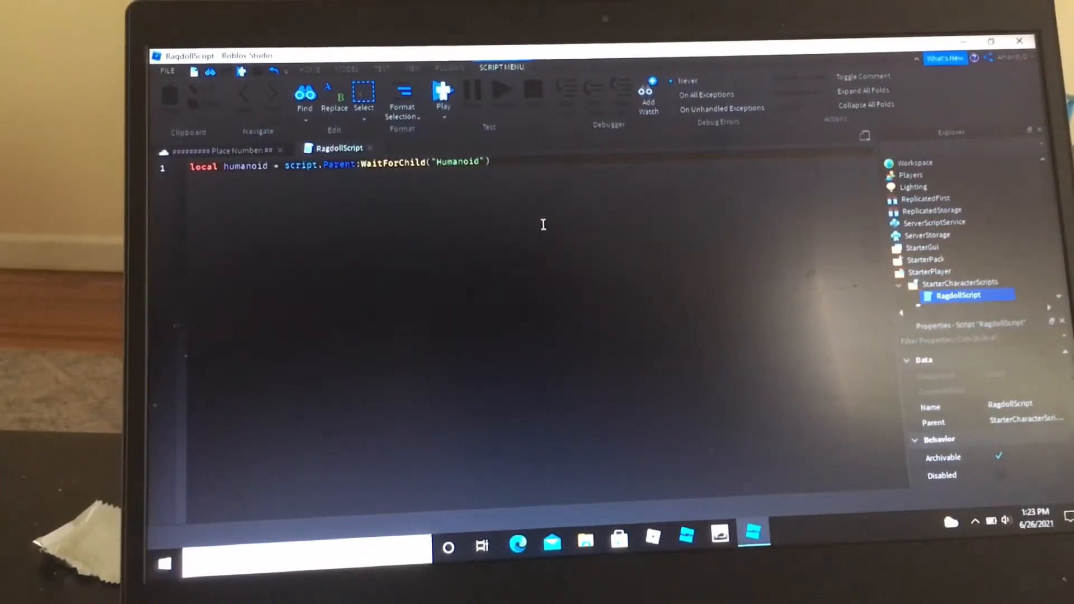
- Add the line humanoid.BreakJointsOnDeath = false below the humanoid lookup
key(enter)
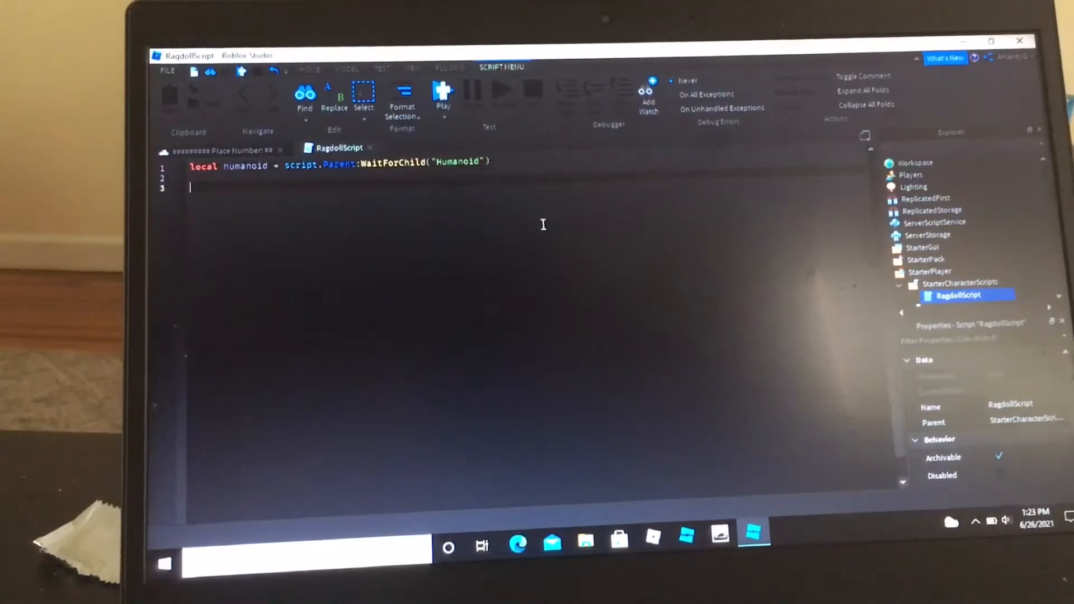
text(humanoid.)
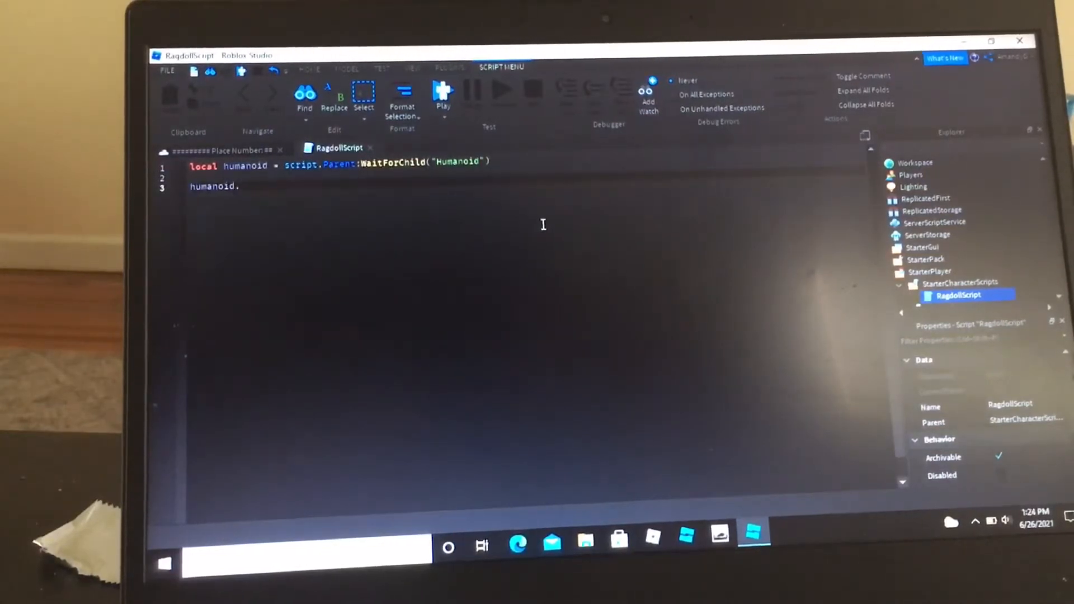
text(Break)
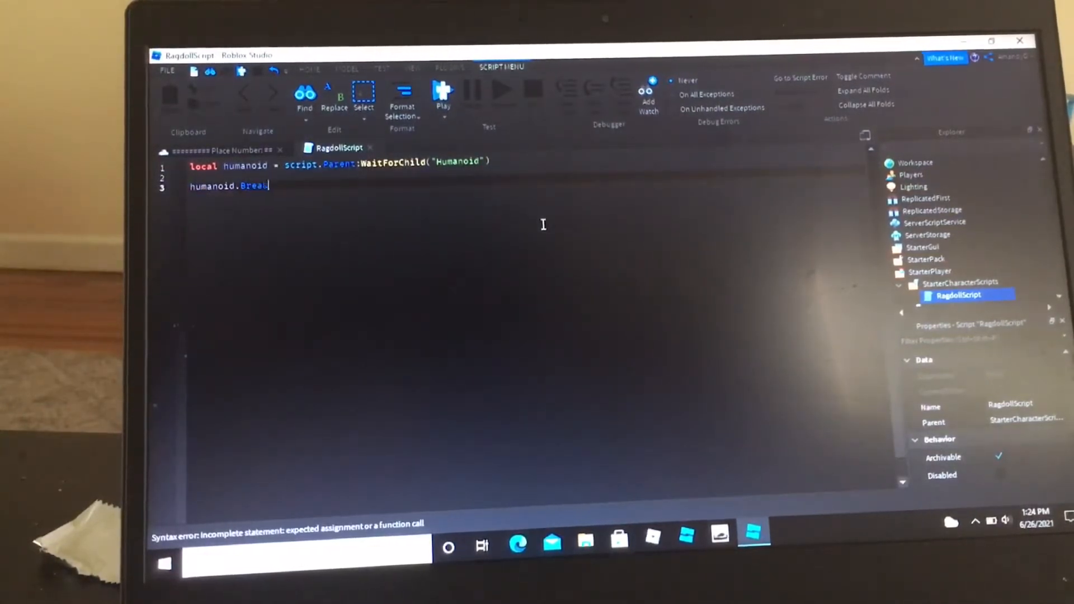
text(kJointsOnDe)
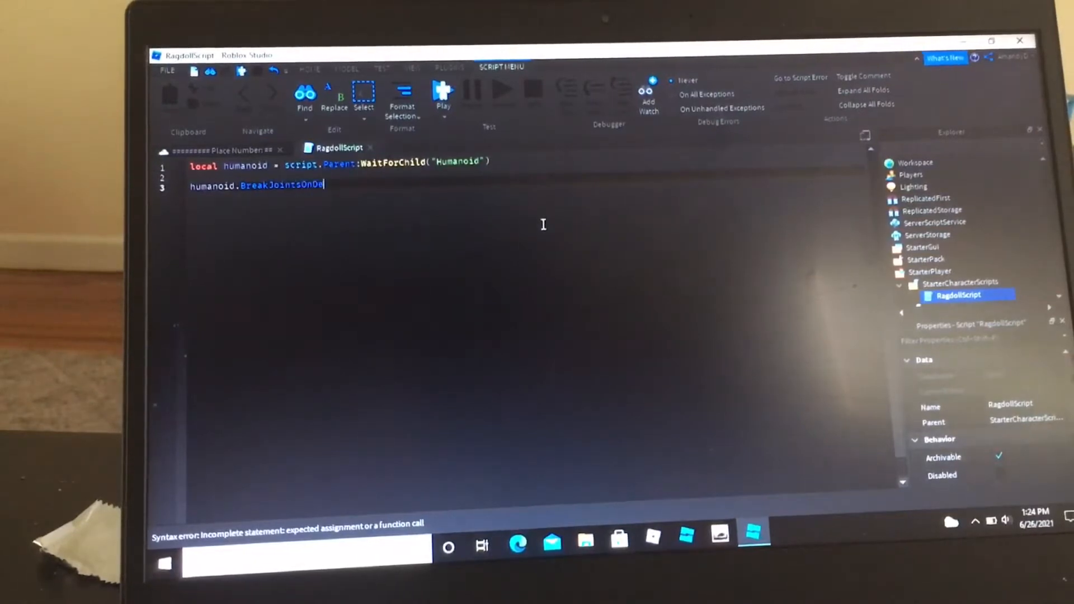
text(= false)
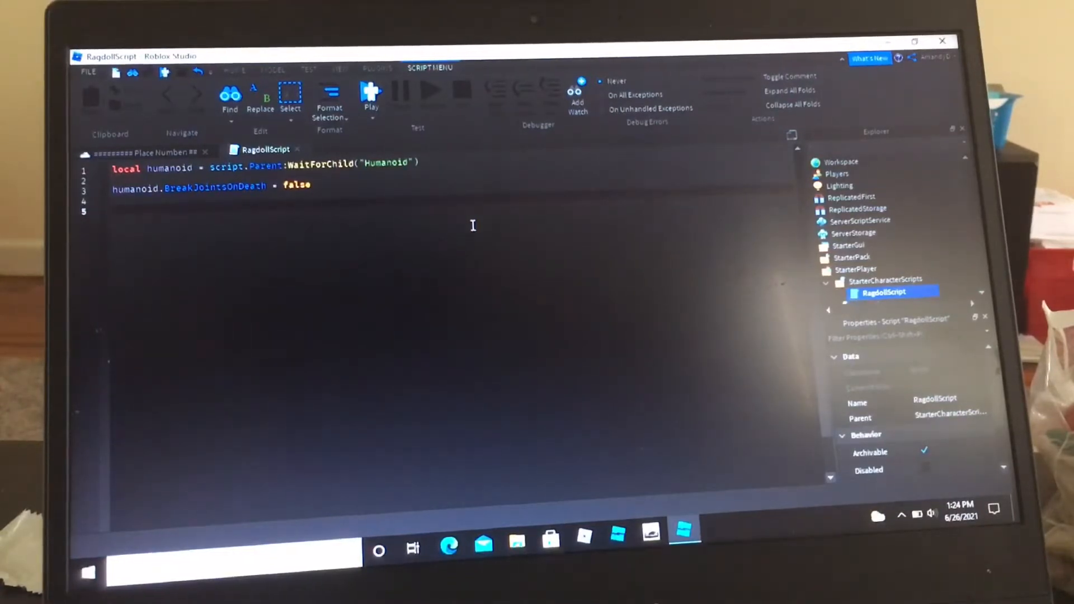
- Write humanoid.Died:Connect(function() ... end) as the death handler
text(humanoid.)
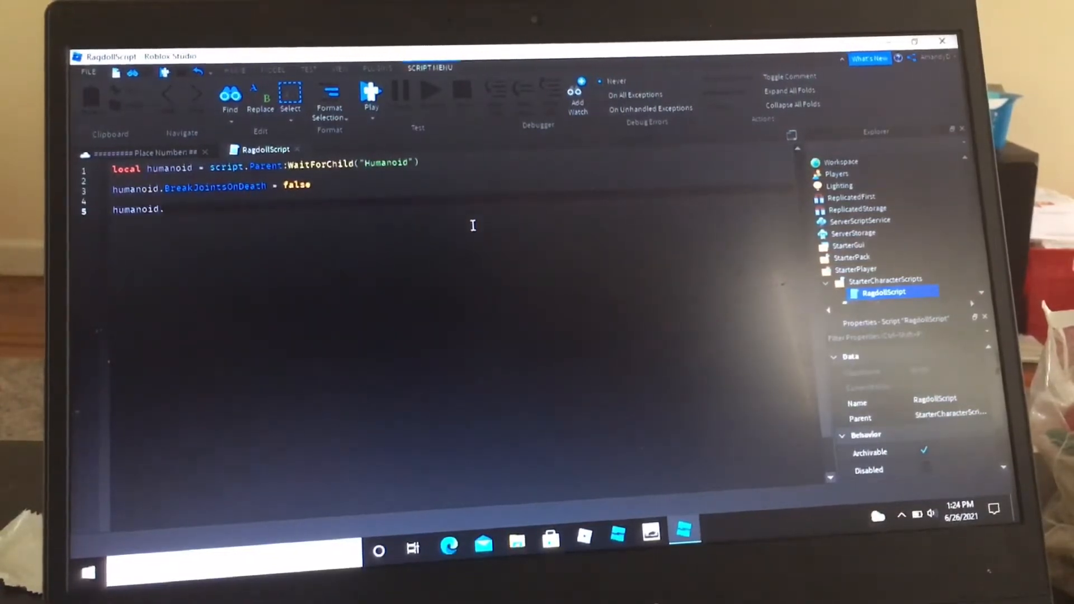
text(Died:Connect)
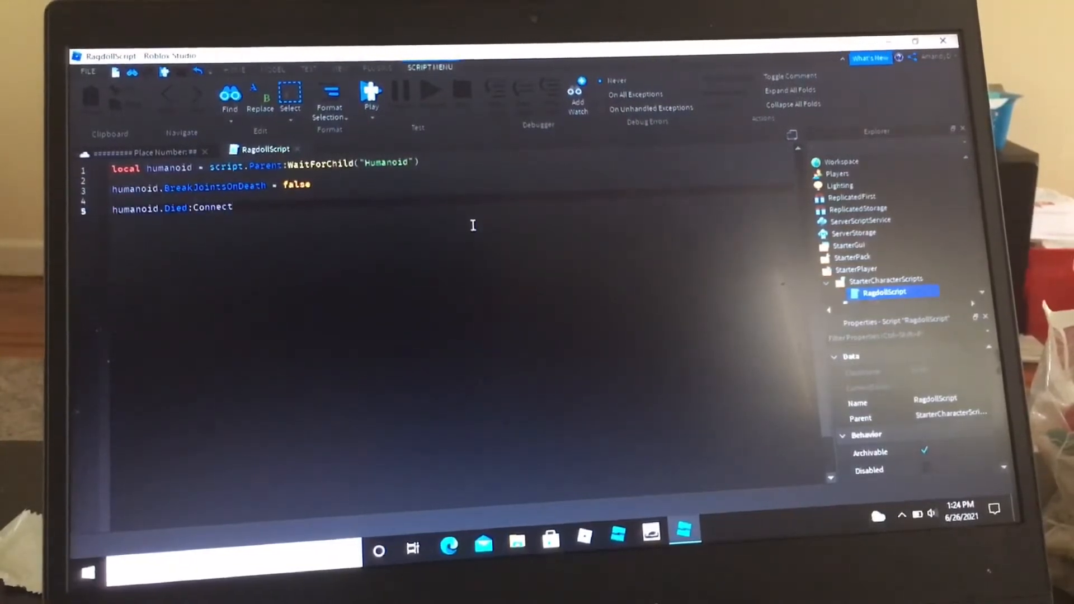
text((function))
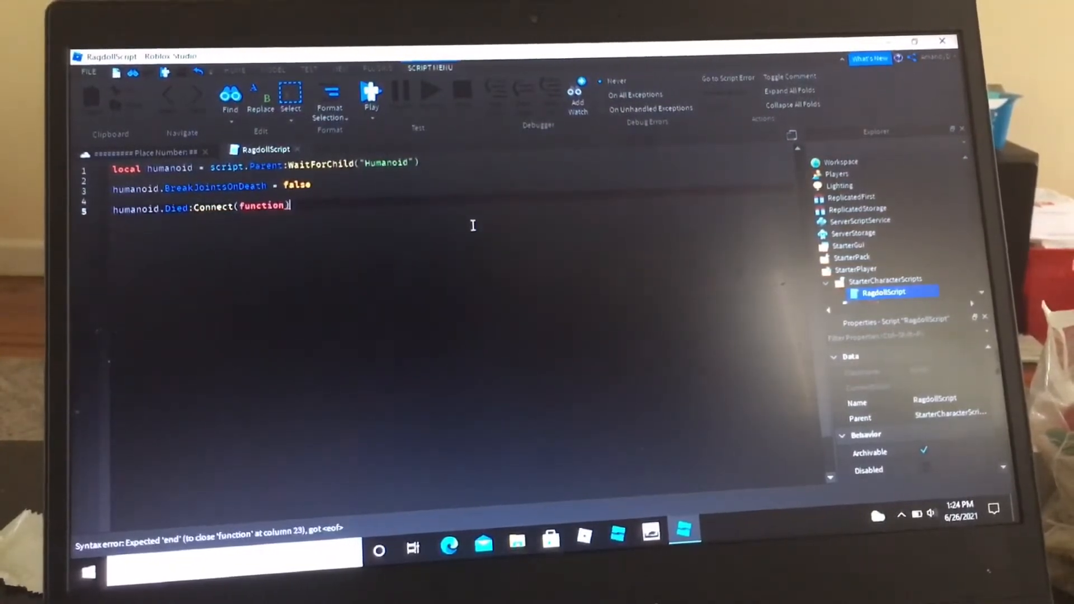
text())
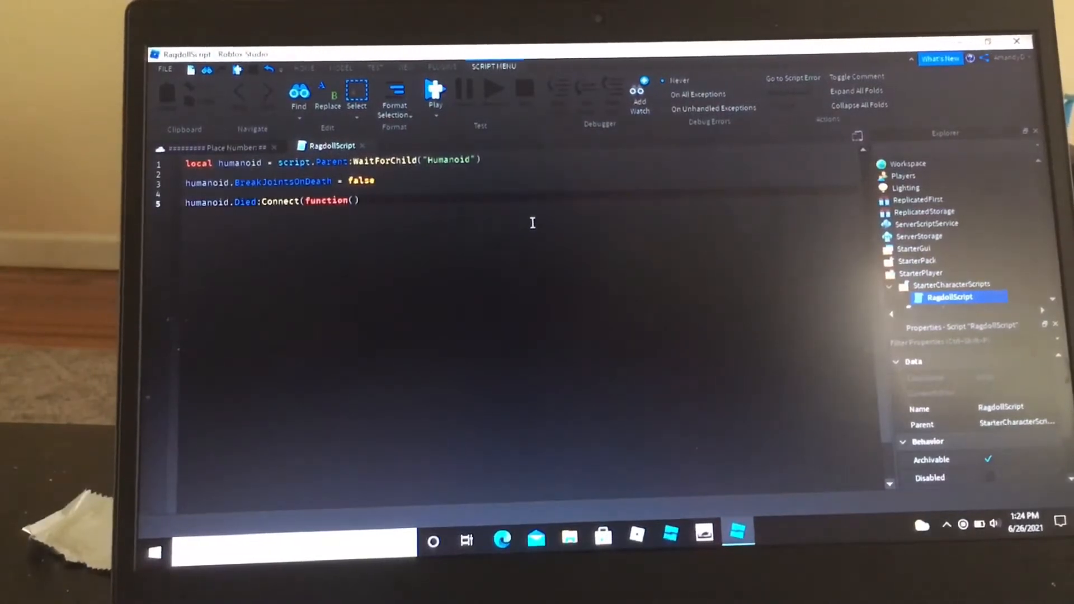
- Inside the handler begin 'for index, joint in pairs(script.Parent:'
text(for ind)
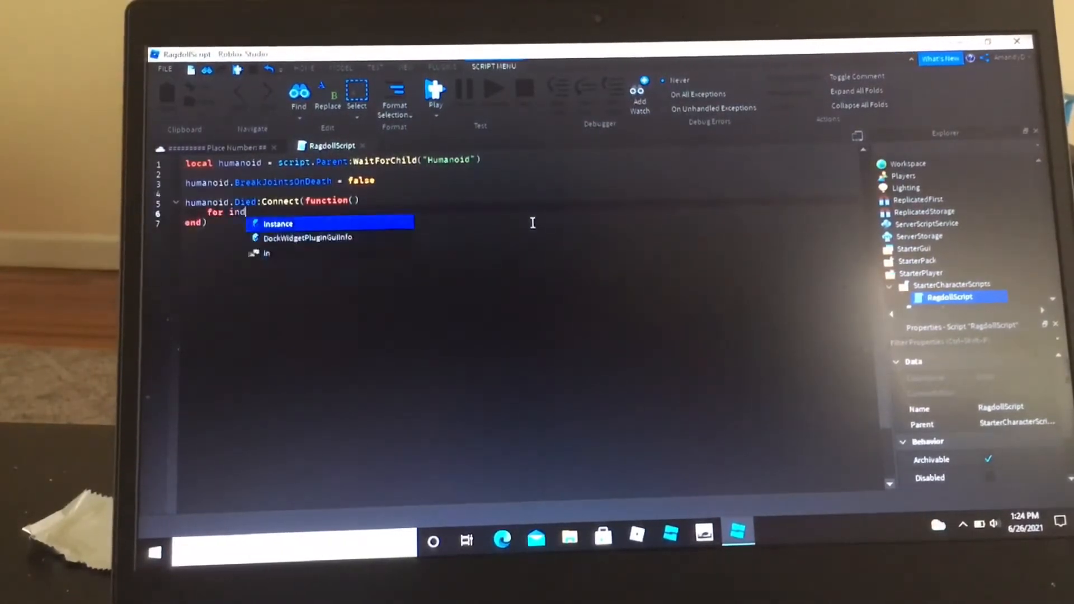
text(ex,ji)
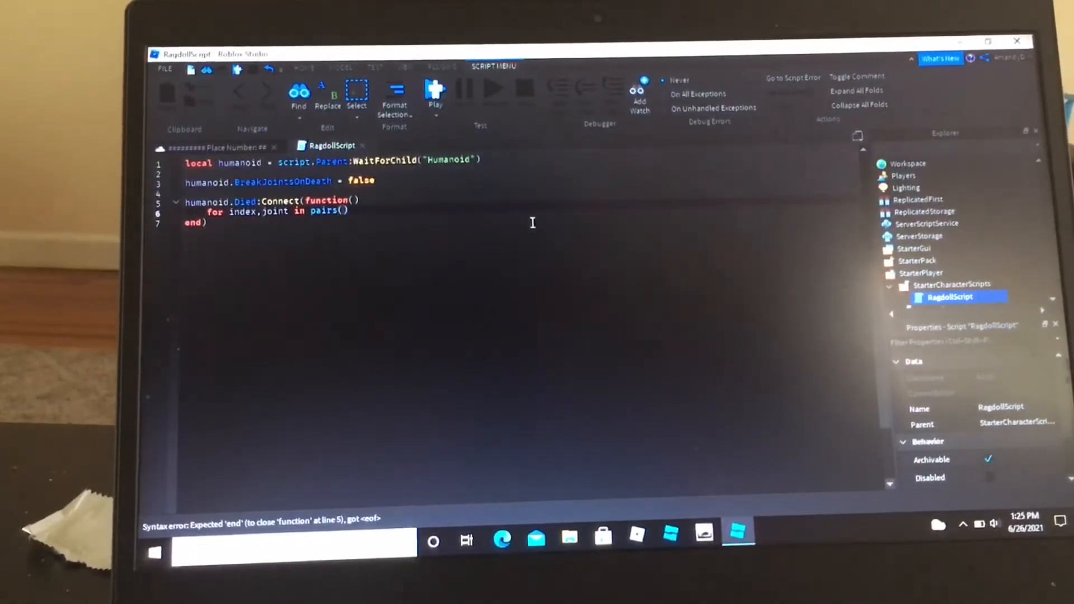
text(script.Parent:g)
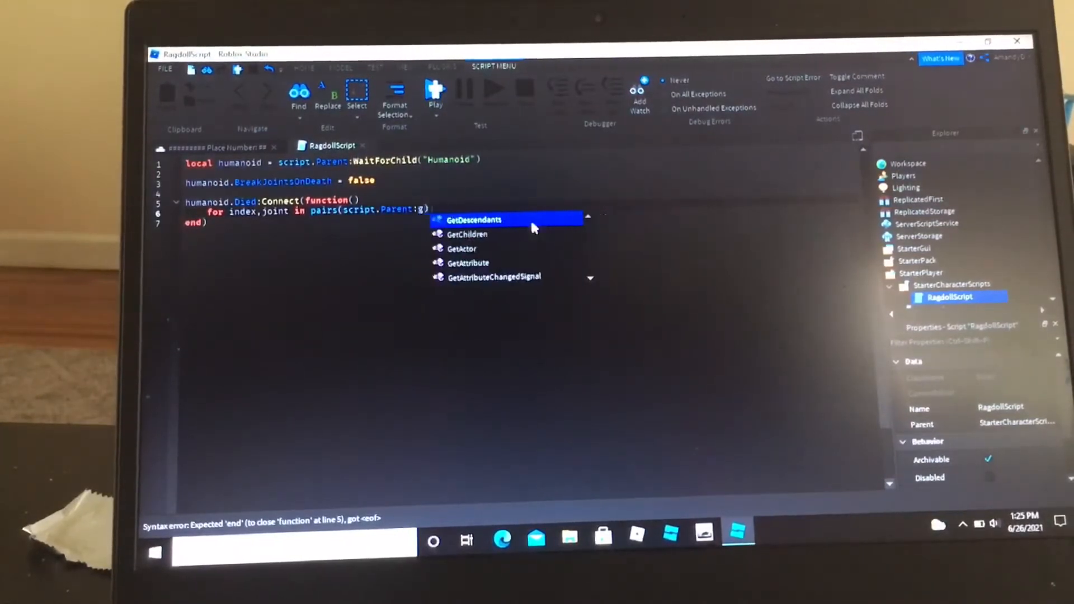
- Complete the loop as pairs(script.Parent:GetDescendants()) do ... end
click(472, 219)
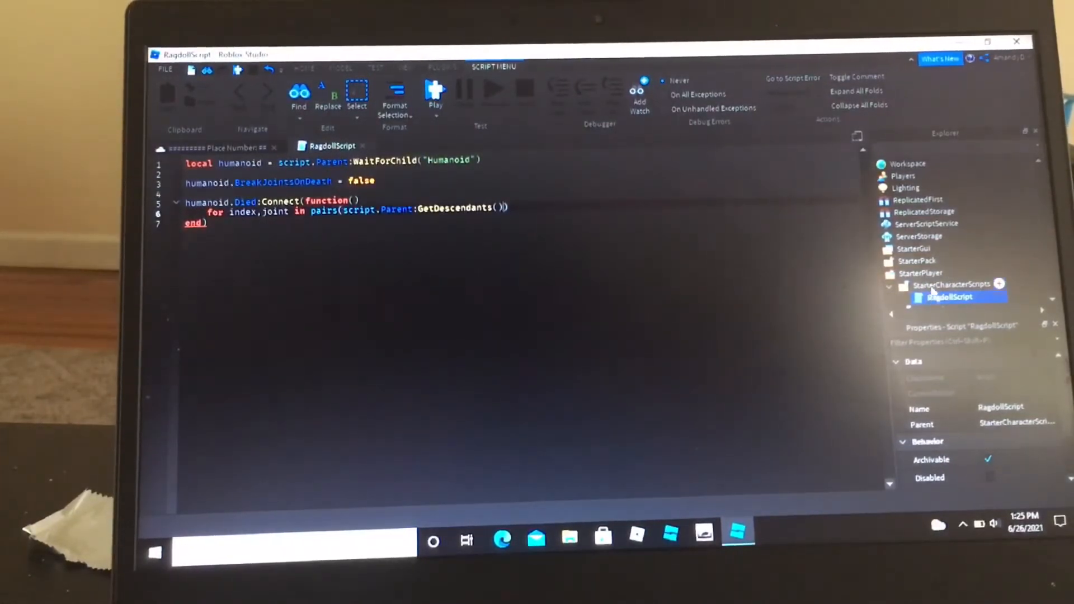
scroll(down, 3)
text( d)
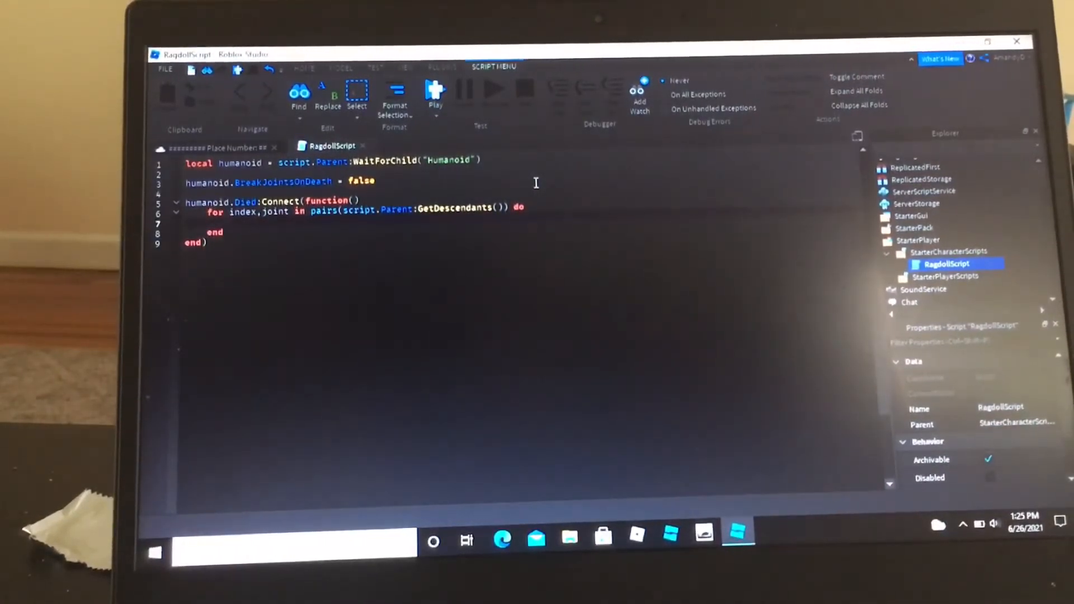
- Add 'if joint:IsA("Motor6D") then' inside the loop
text(o)
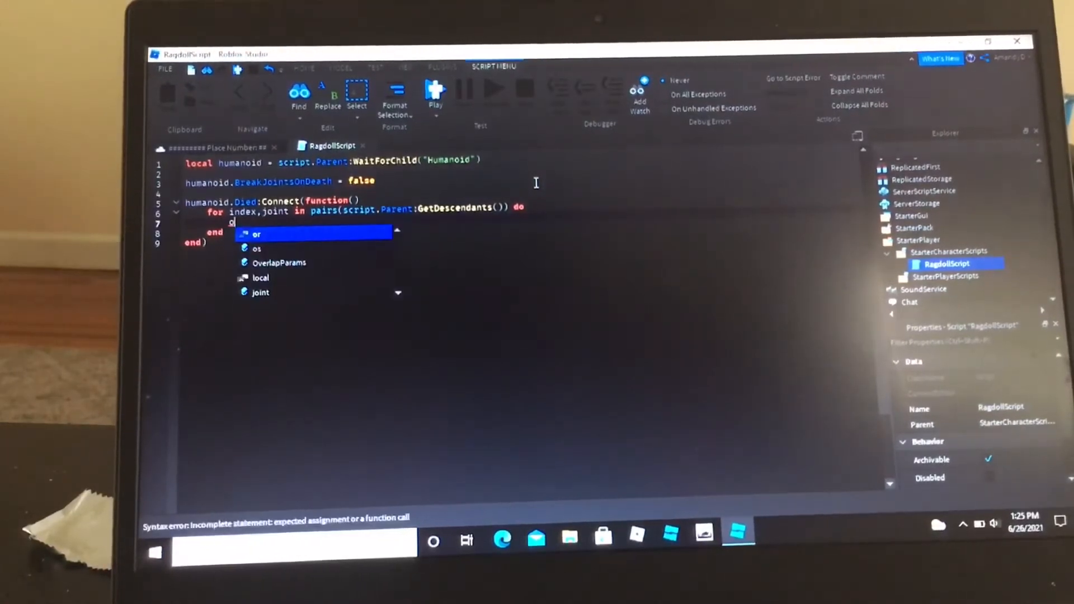
text(if joint:)
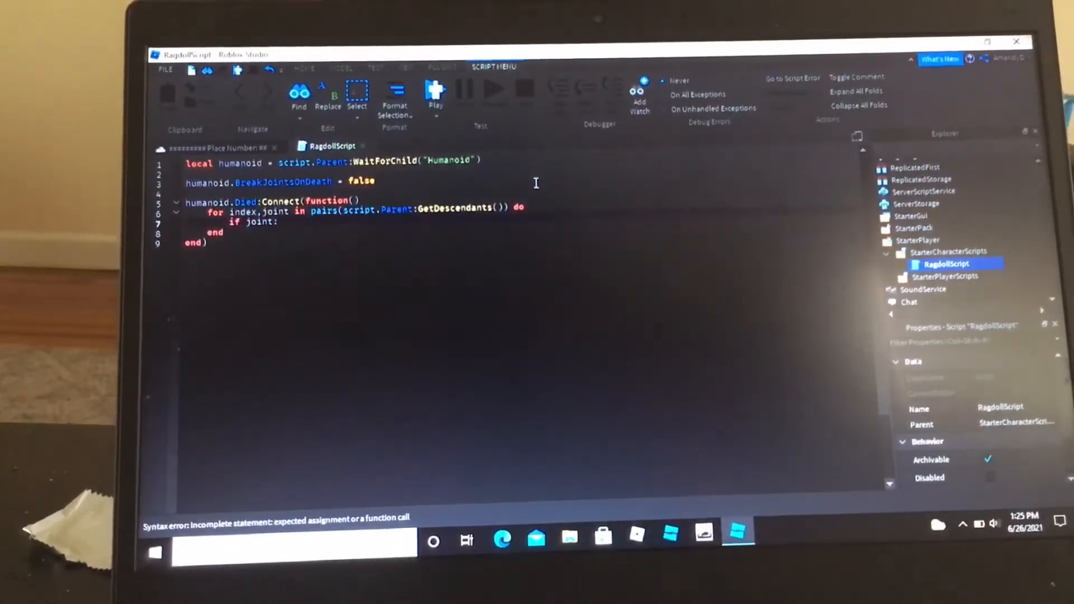
text(:IsA("Motor6D)
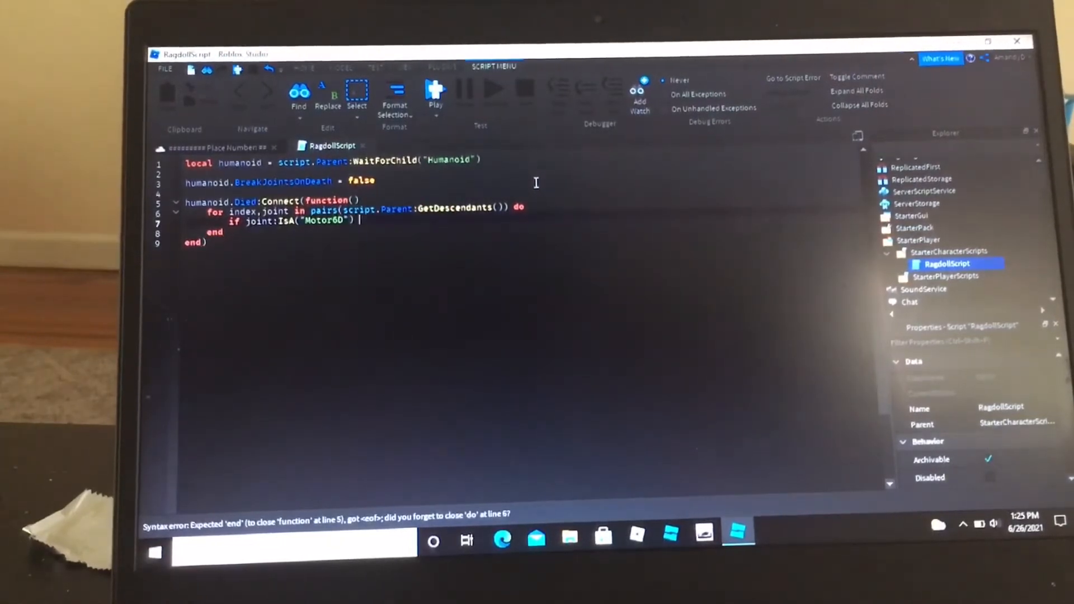
text(then)
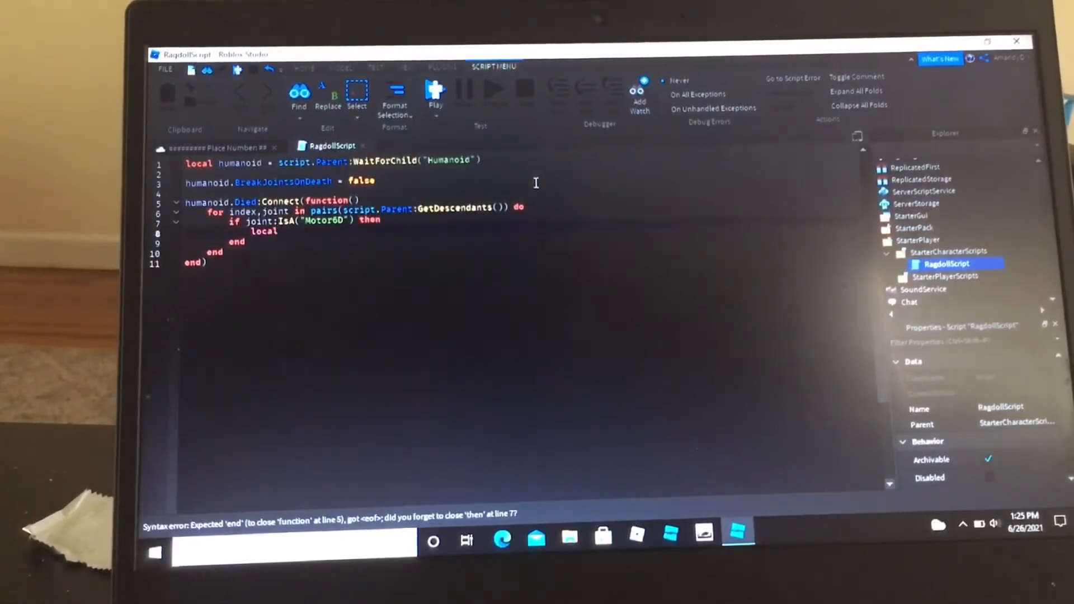
- Create local socket = Instance.new("BallSocketConstraint") and local attachment0 = Instance.new("Attachment")
text(so)
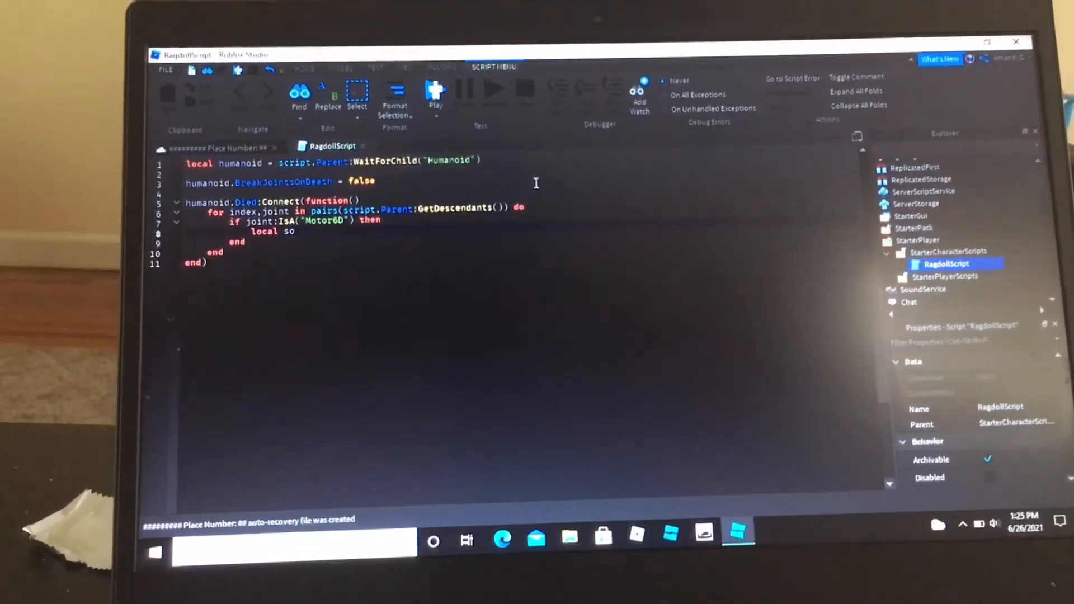
key(BackSpace)
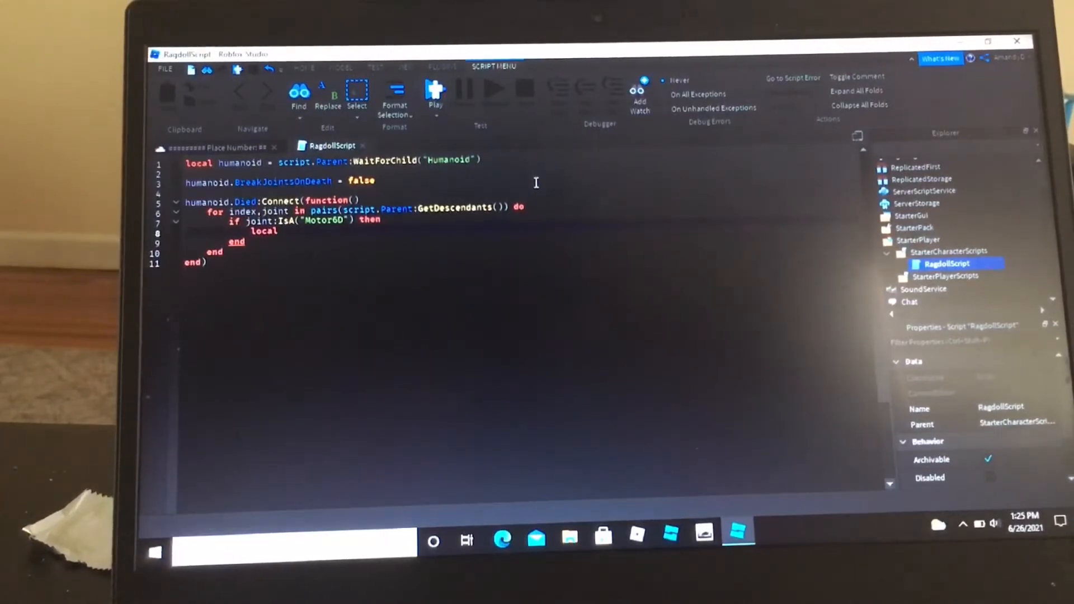
text(socket)
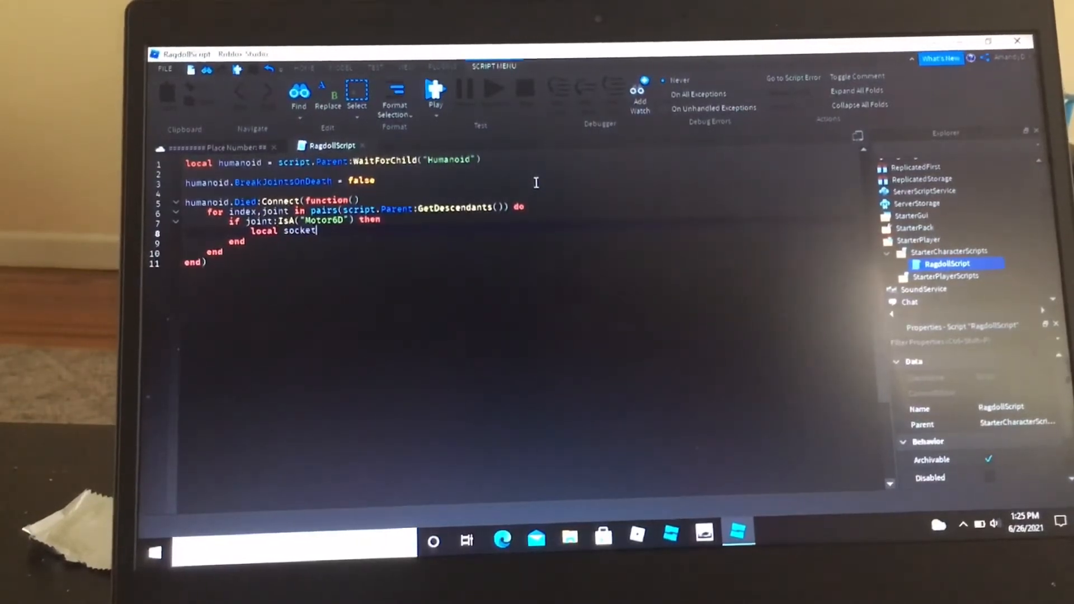
text(= Instance.new("BallSocketConstraint)
text(local attachment)
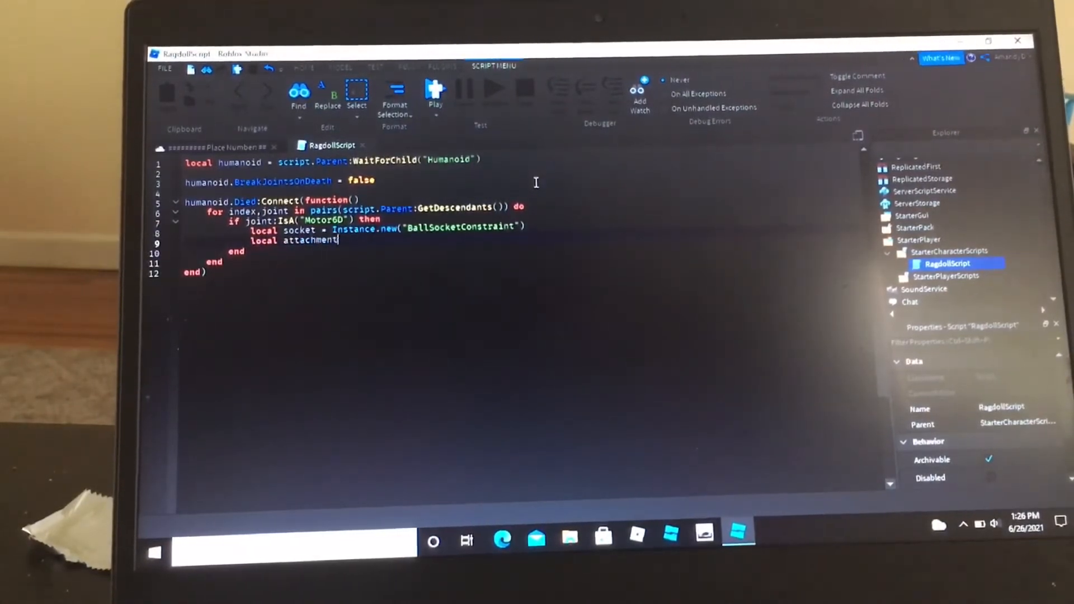
text(0)
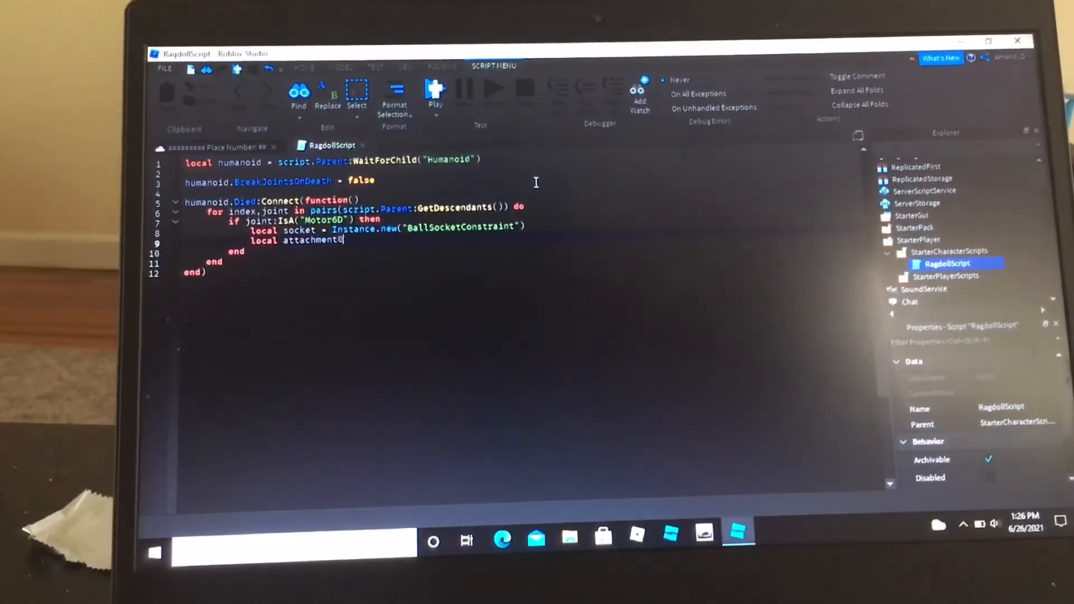
text(= Instance.new("Attachment)
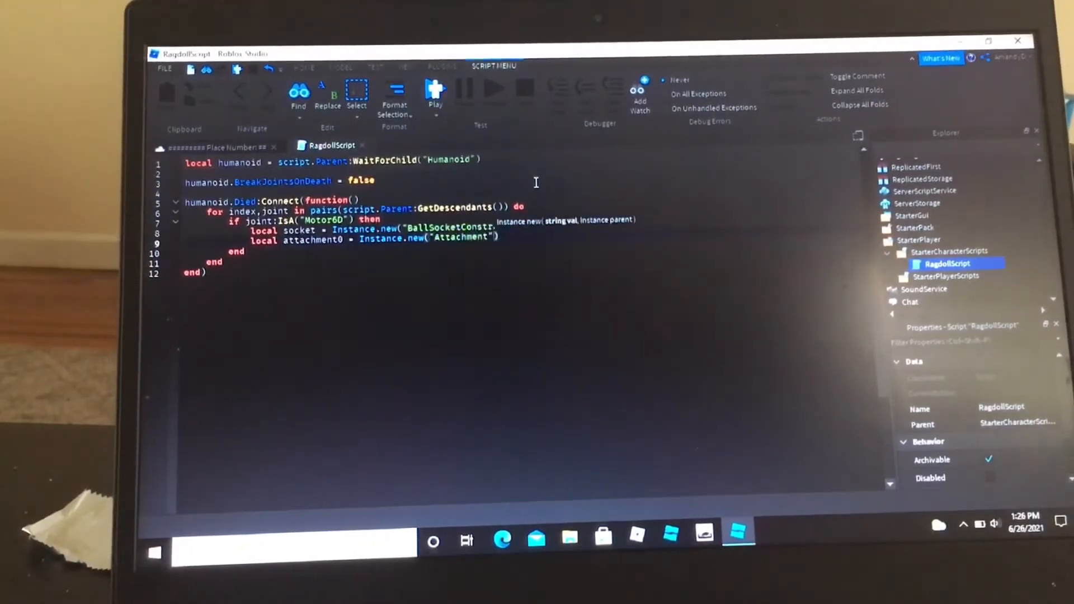
- Create attachment1 and parent attachment0 to joint.Part0 and attachment1 to joint.Part1
text(local attachment1 = Instance.new("Attachment)
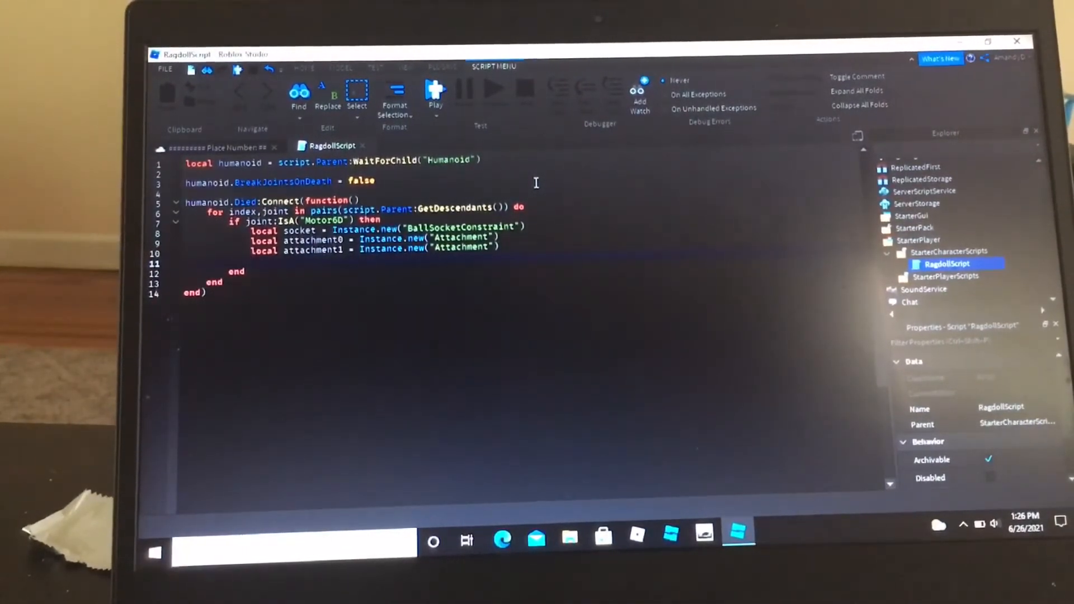
text(attachment0.Parent)
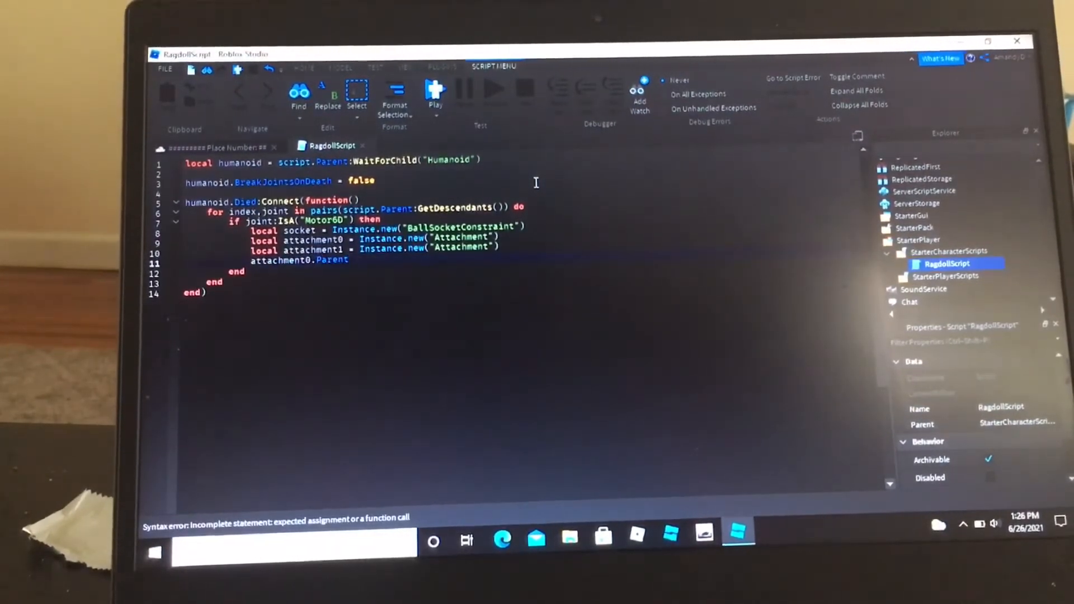
text(= joint.Part0)
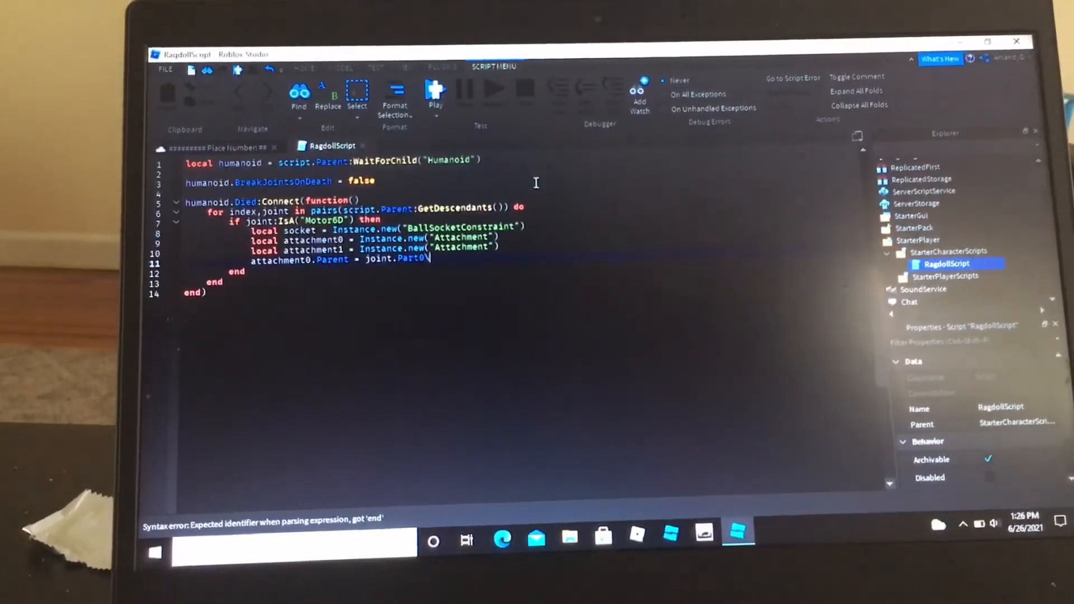
text(ar)
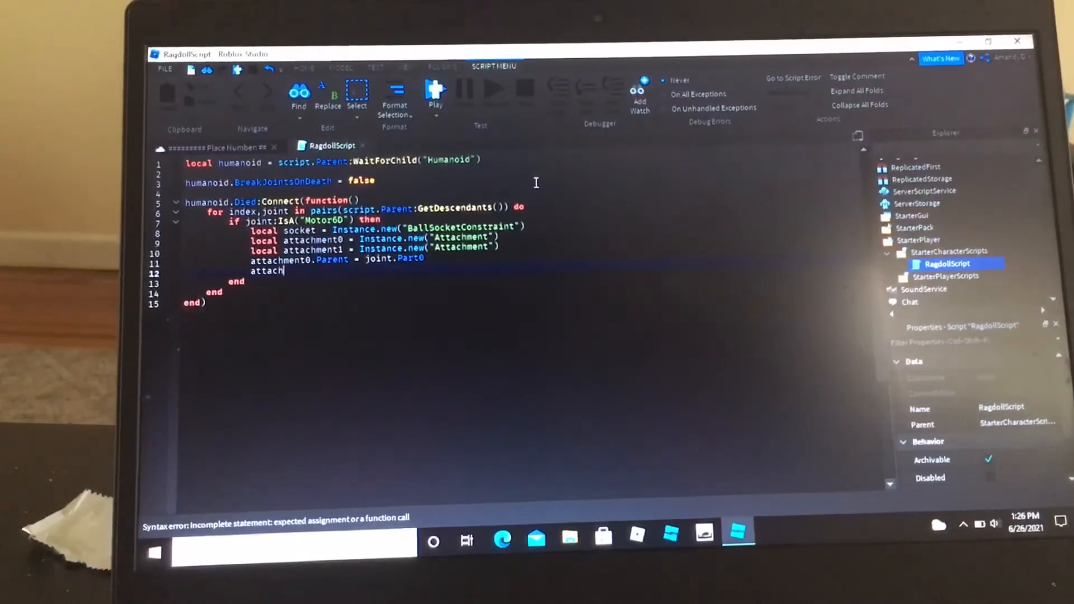
text(ment1.Parent =)
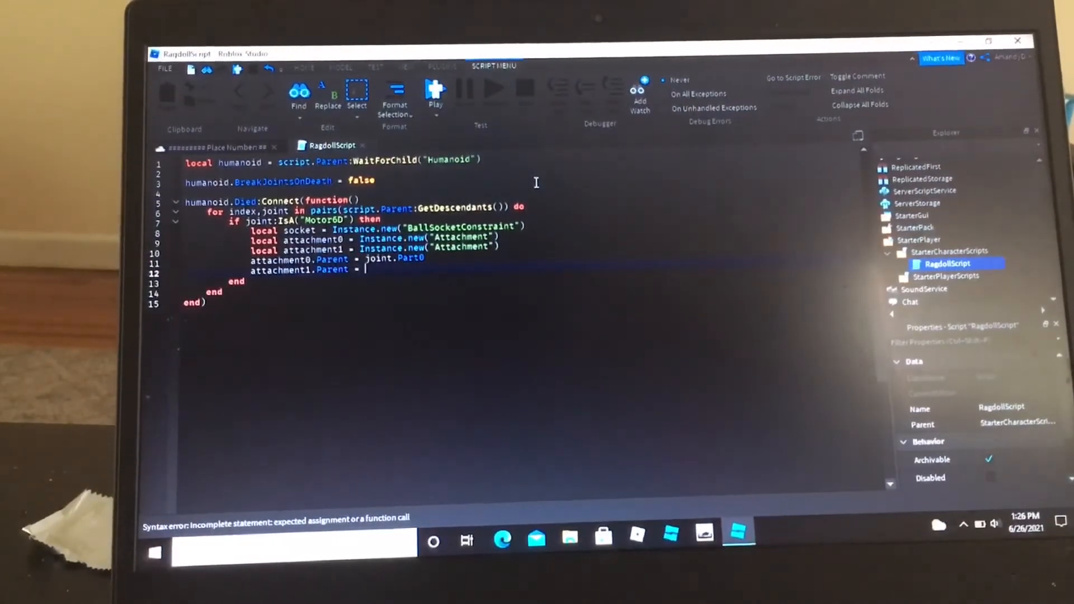
text(joint.Part1)
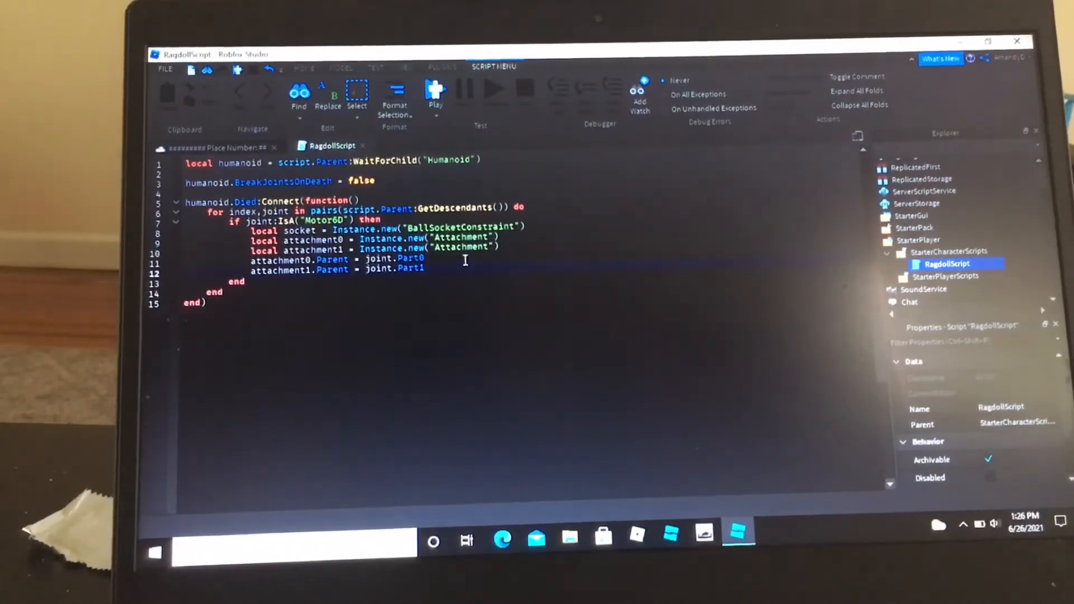
key(enter)
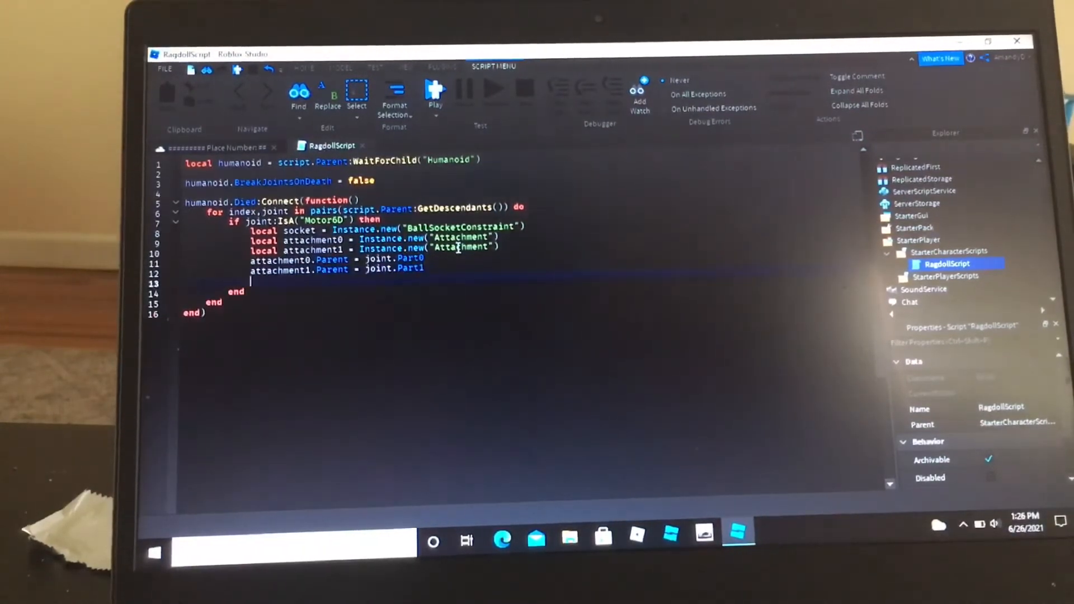
- Set socket.Parent = joint.Parent, socket.Attachment0 = attachment0 and socket.Attachment1 = attachment1
text(socet.Parent =)
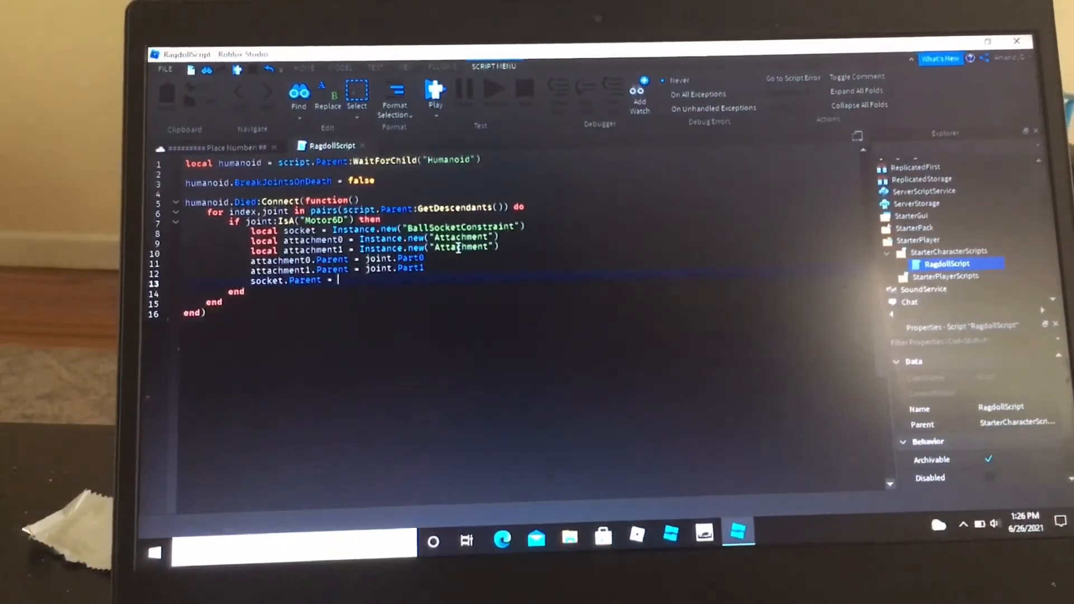
text(joint.)
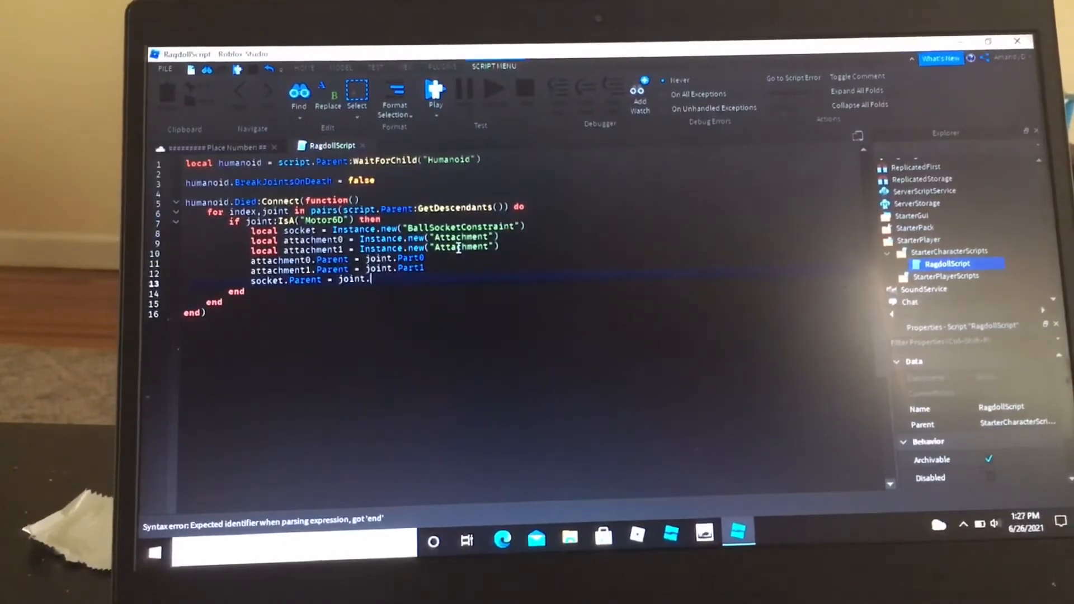
text(Parent)
text(socket.)
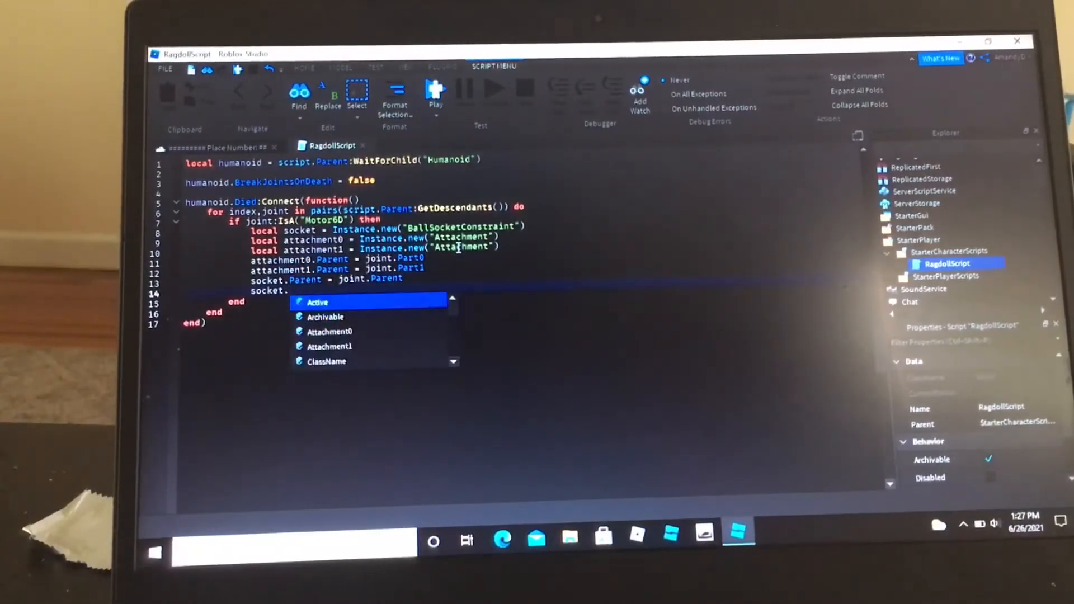
text(Attachment0 = att)
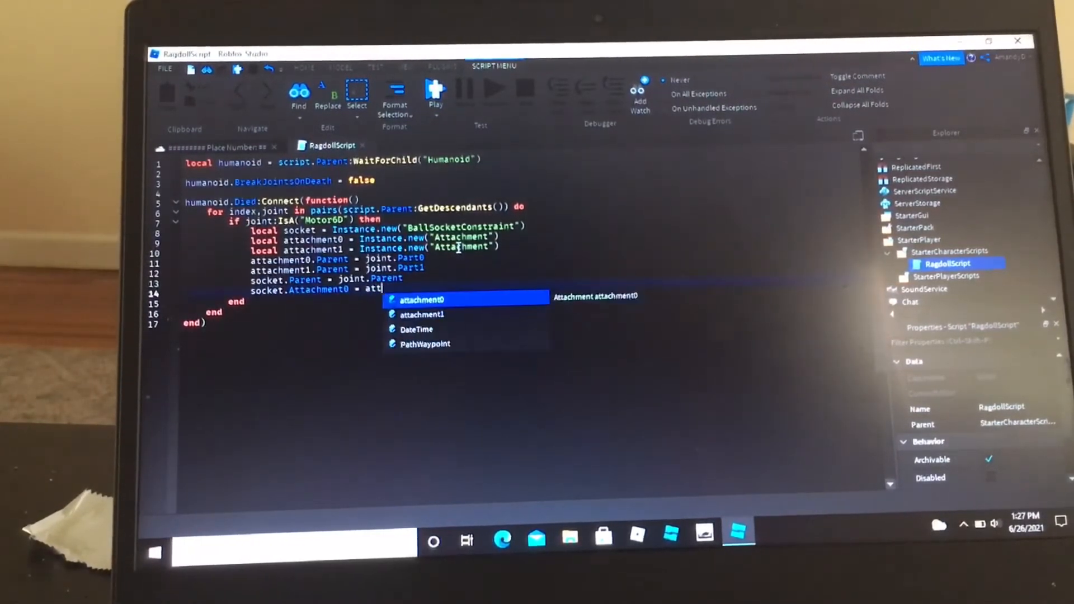
text(attachment0)
text(socket.)
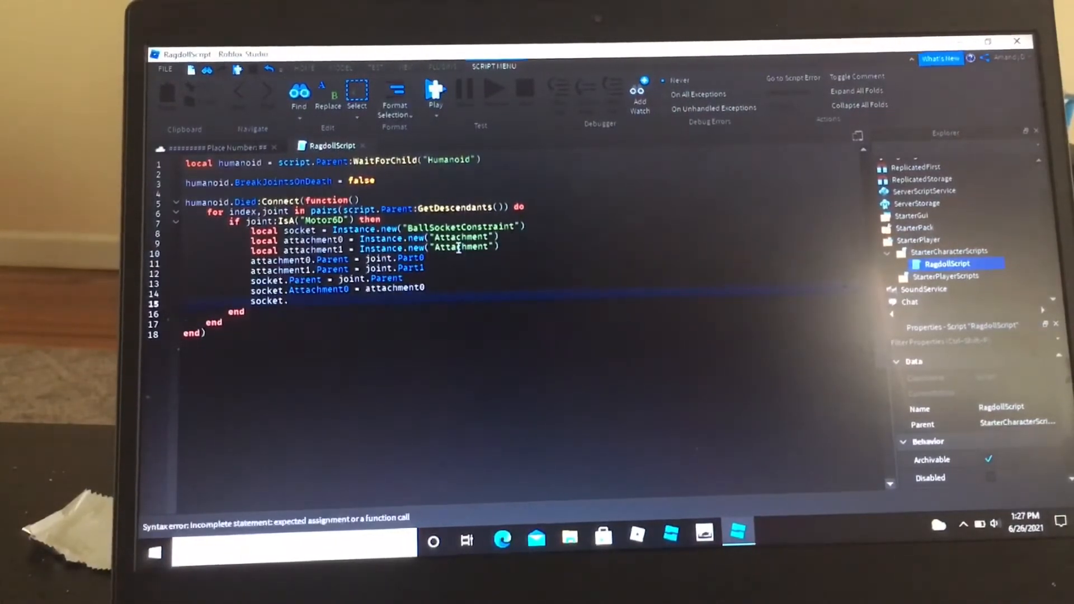
text(Attachment1 =)
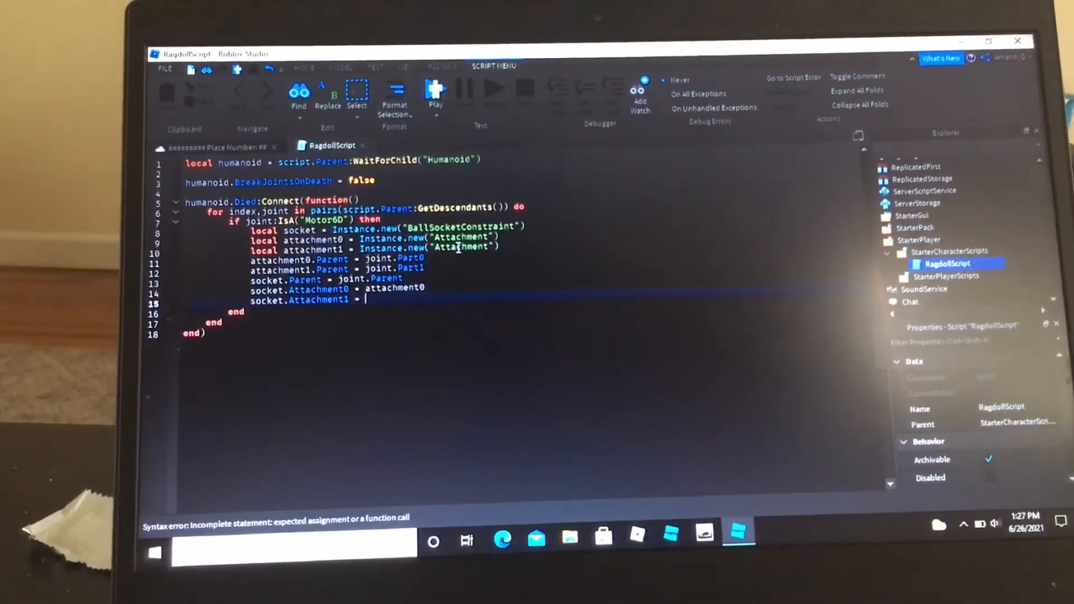
text(attachment1)
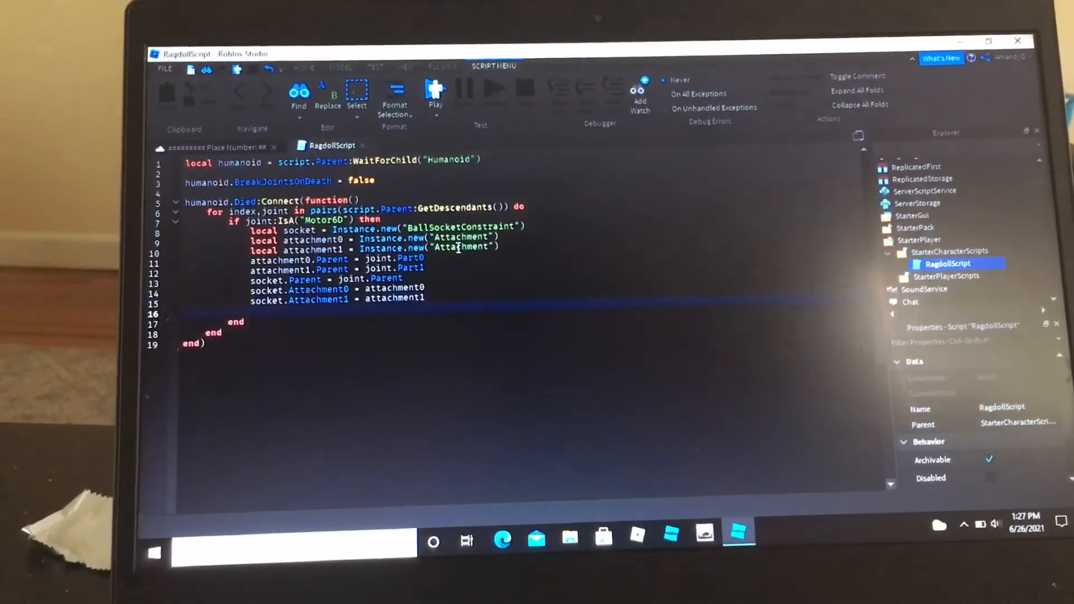
- Set attachment0.CFrame = joint.C0 and attachment1.CFrame = joint.C1
text(attachment0)
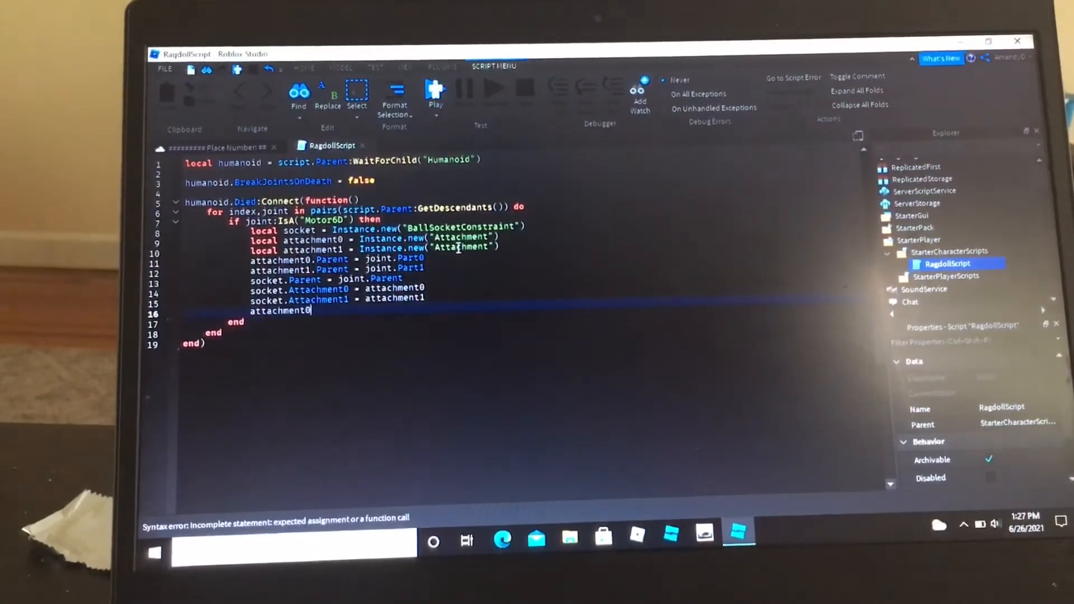
text(.CFrame =)
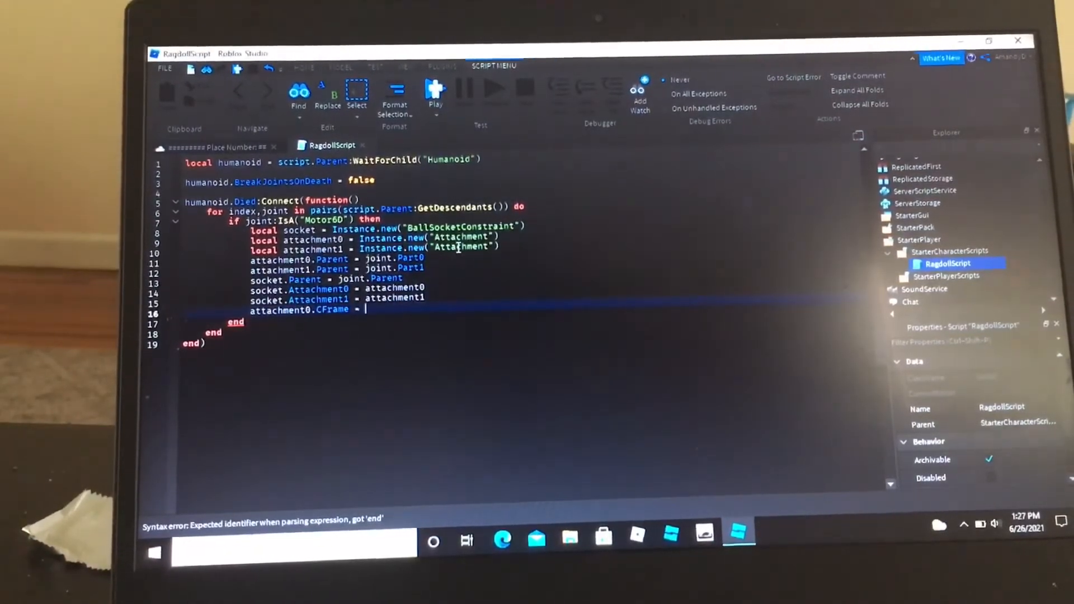
text(joint.C)
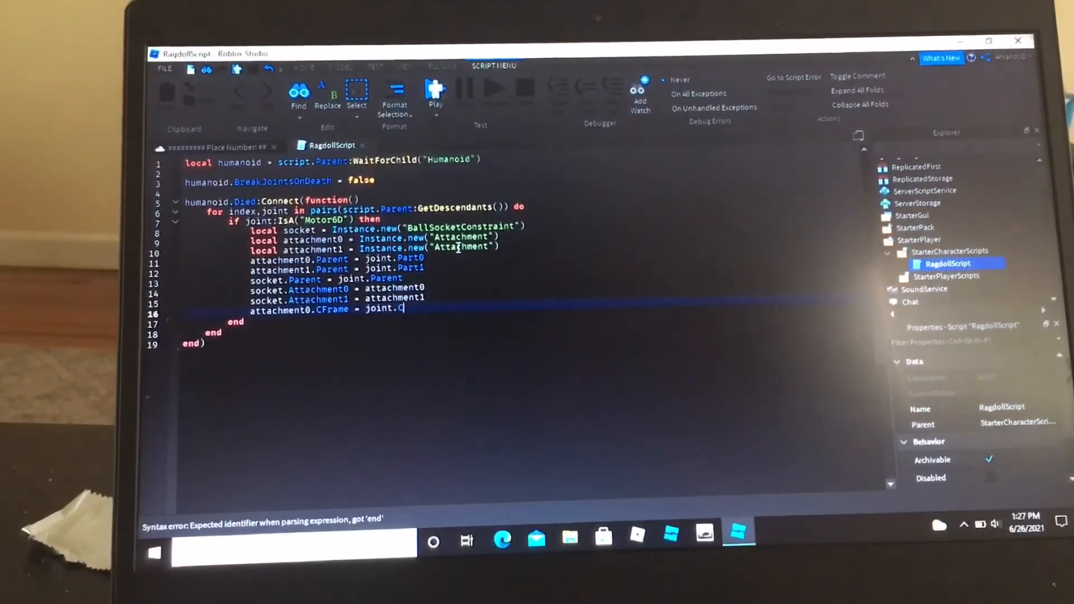
text(0)
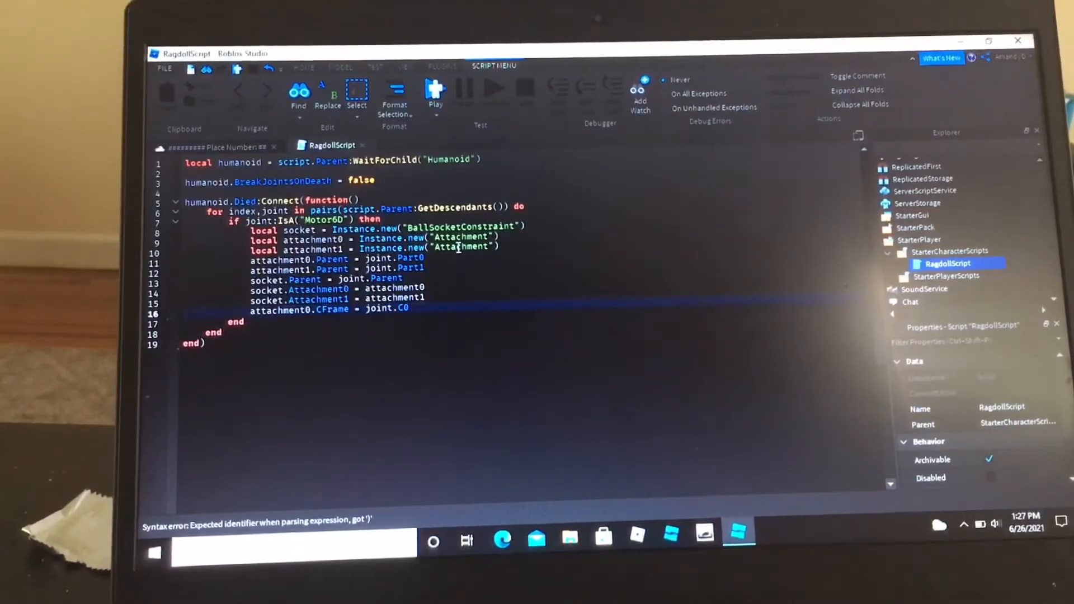
key(BackSpace)
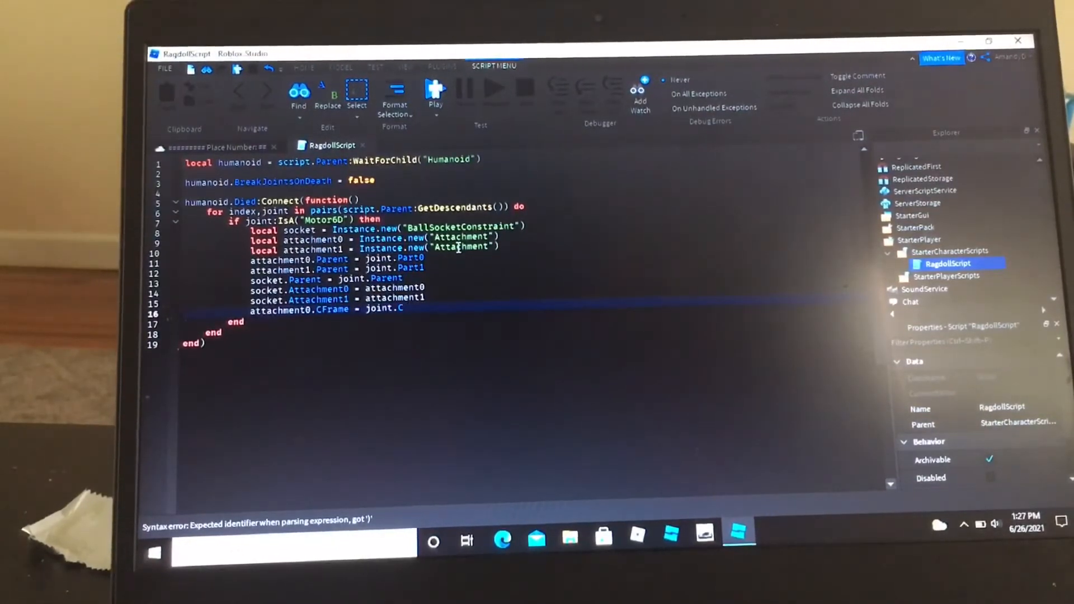
text(0)
text(attachment1.CFrame = joint.)
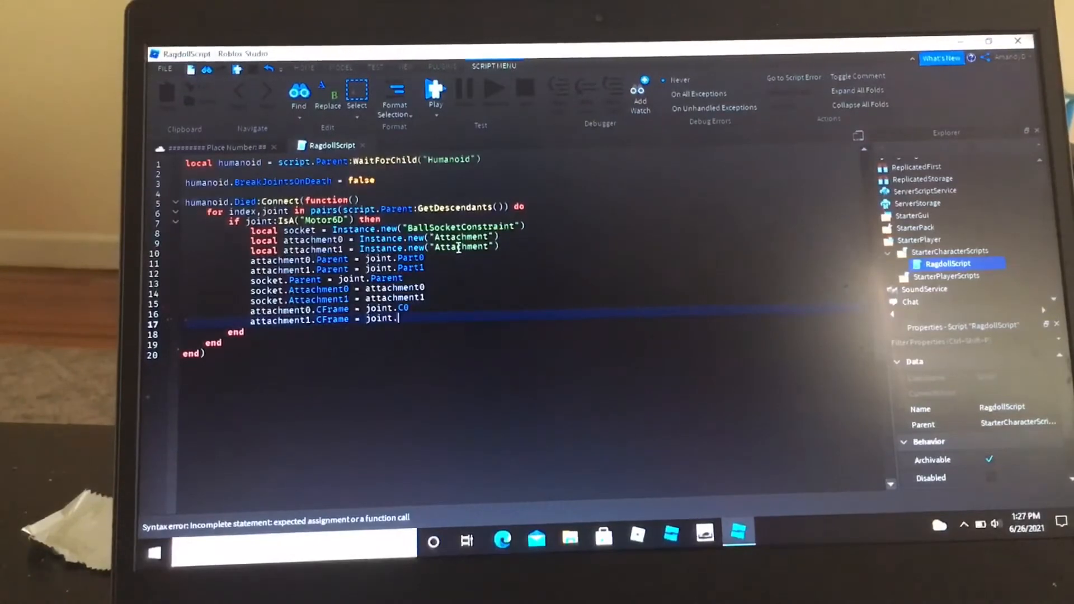
text(C1)
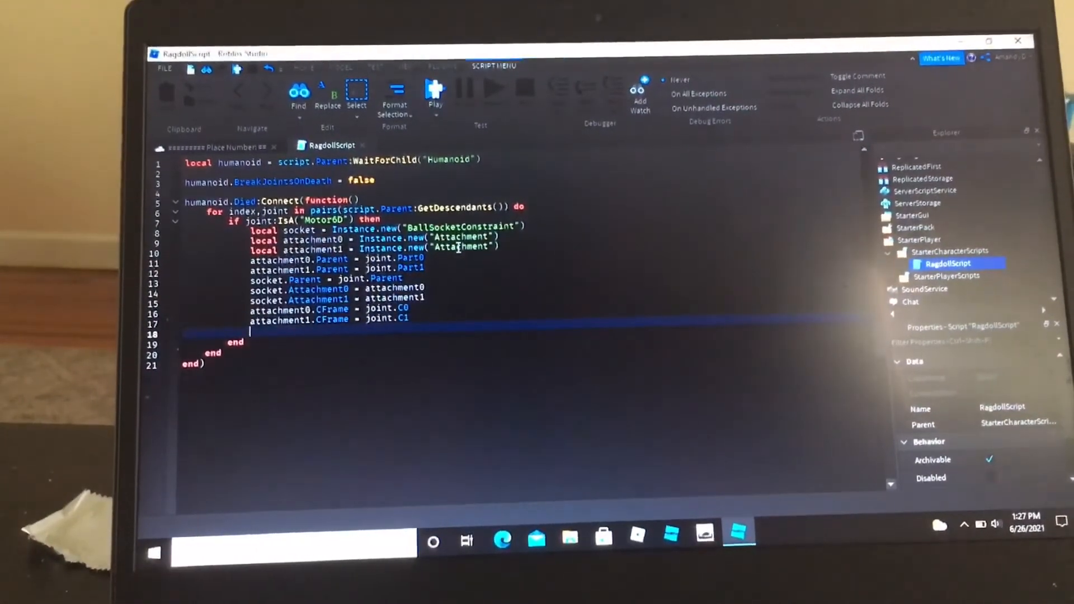
- Set socket.LimitsEnabled = true and socket.TwistLimitsEnabled = true
text(socket.li)
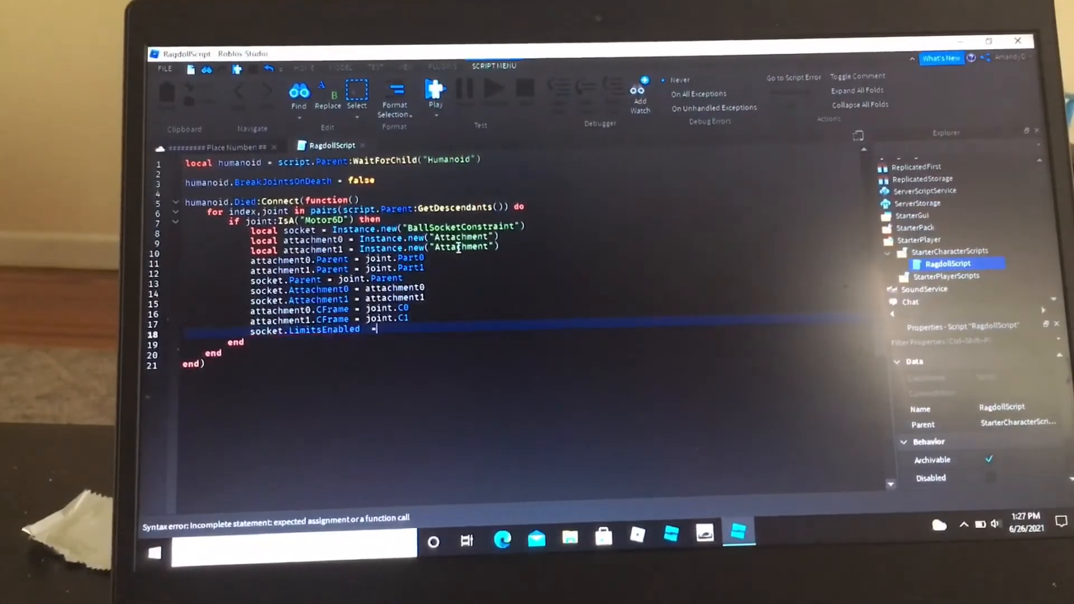
text(true)
text(socket.Twis)
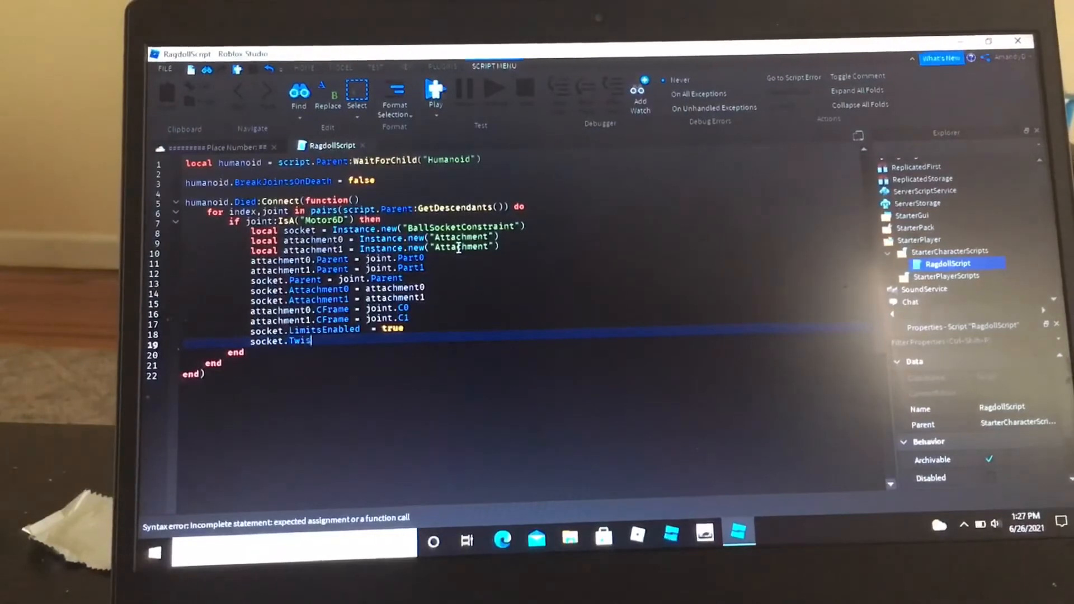
text(tLimit)
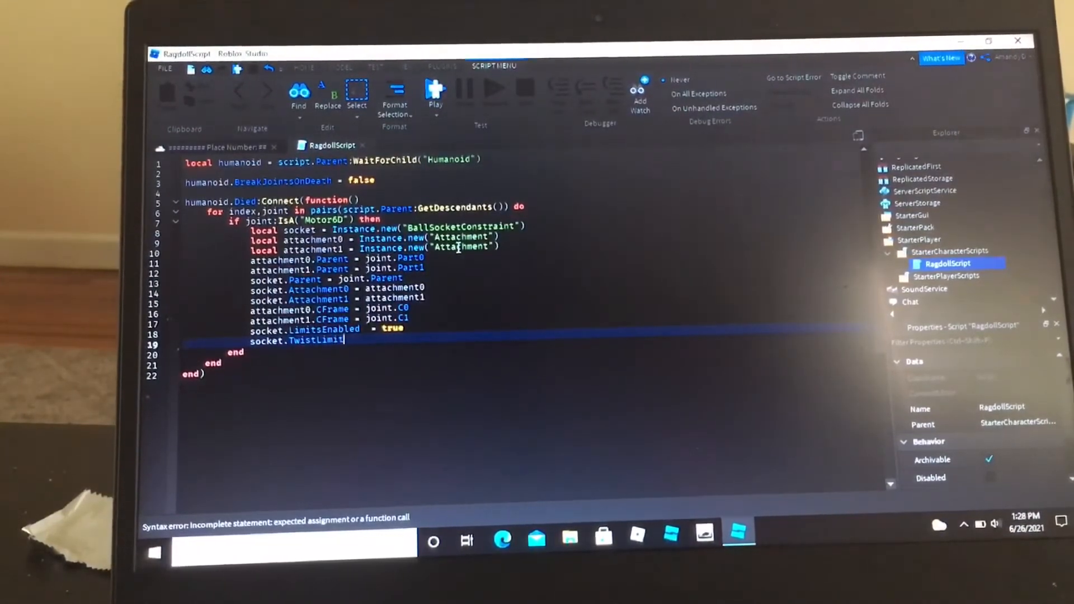
text(sEnabled =)
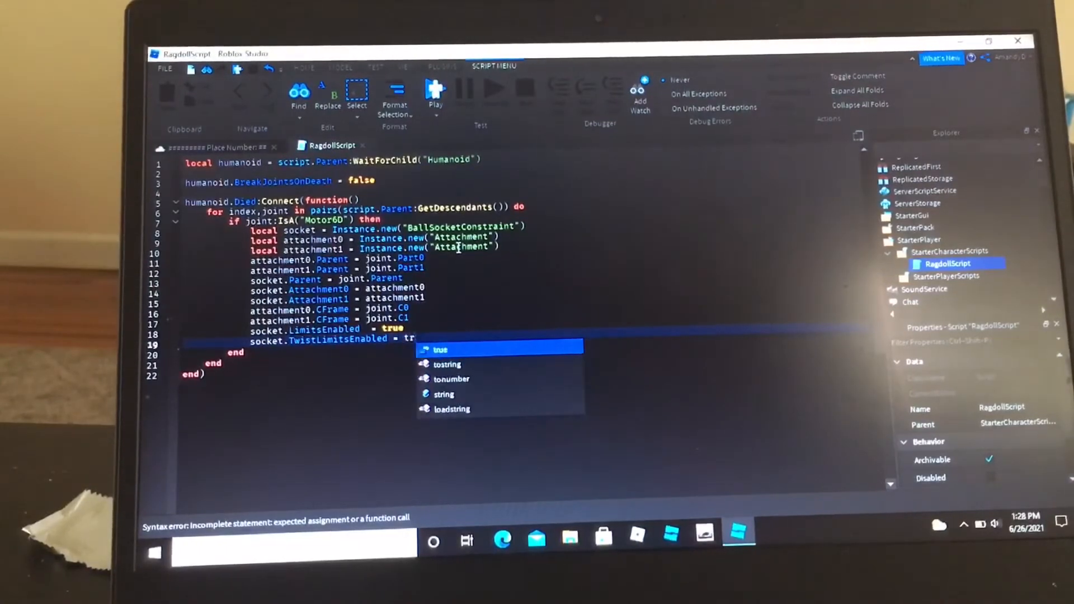
text(true)
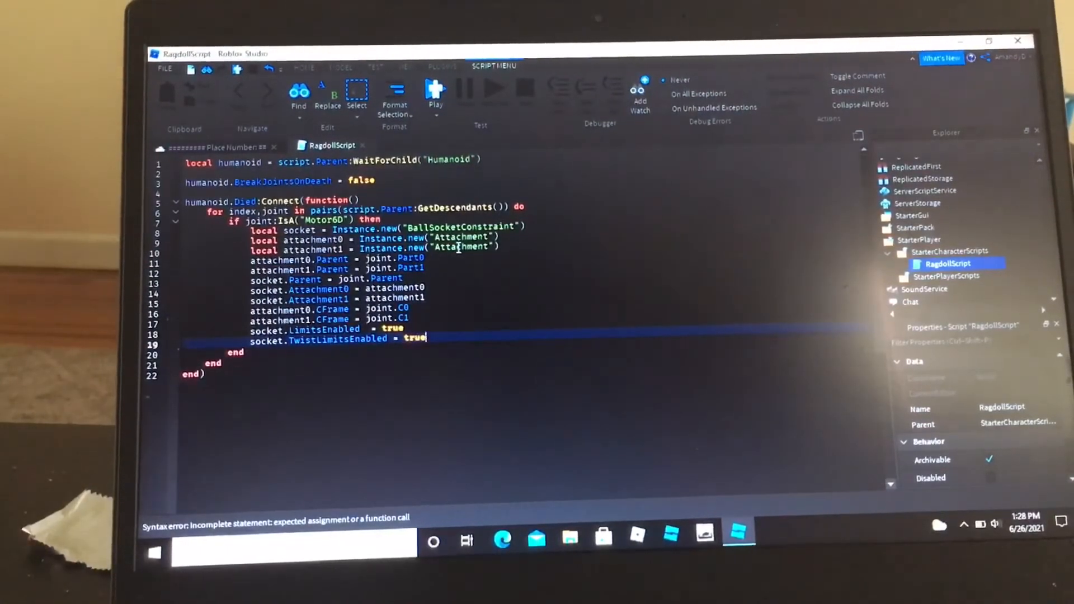
- Add joint:Destroy() inside the loop so each Motor6D is removed after its socket is set up
text(})
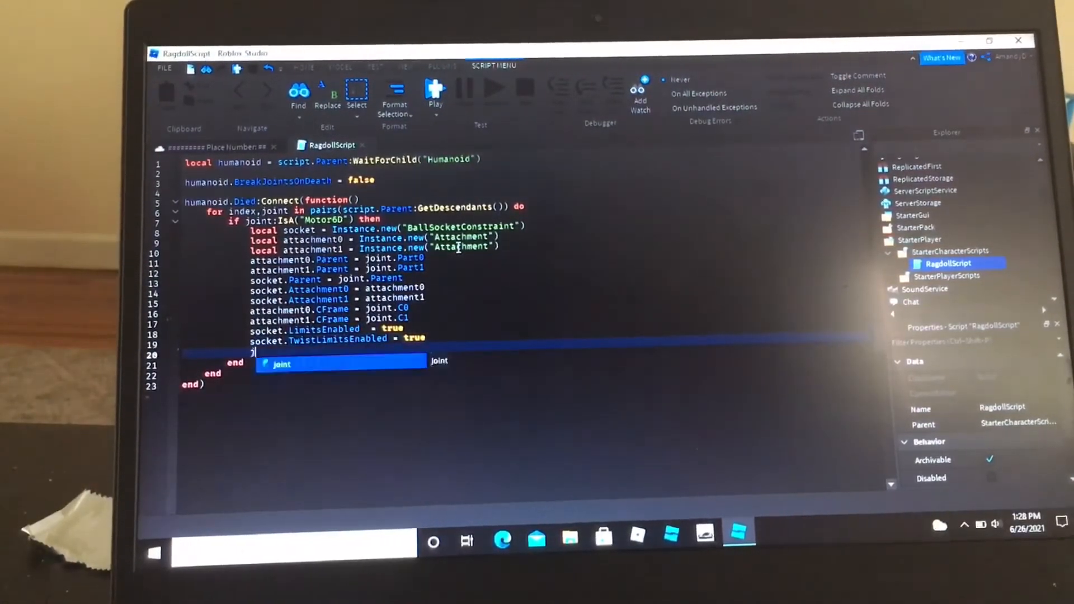
text(joint:Dest)
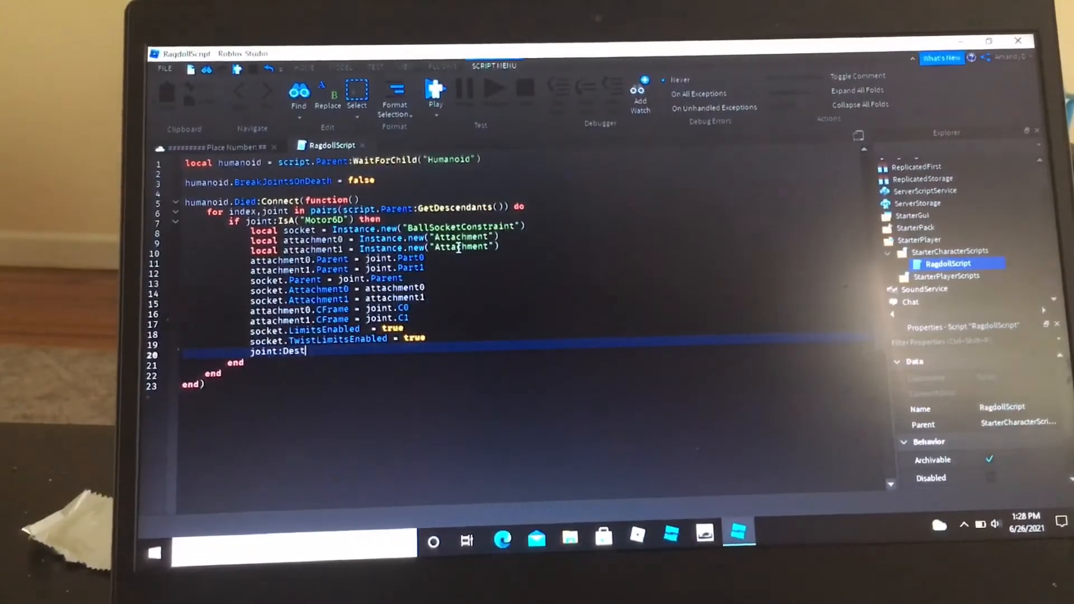
text(roy)
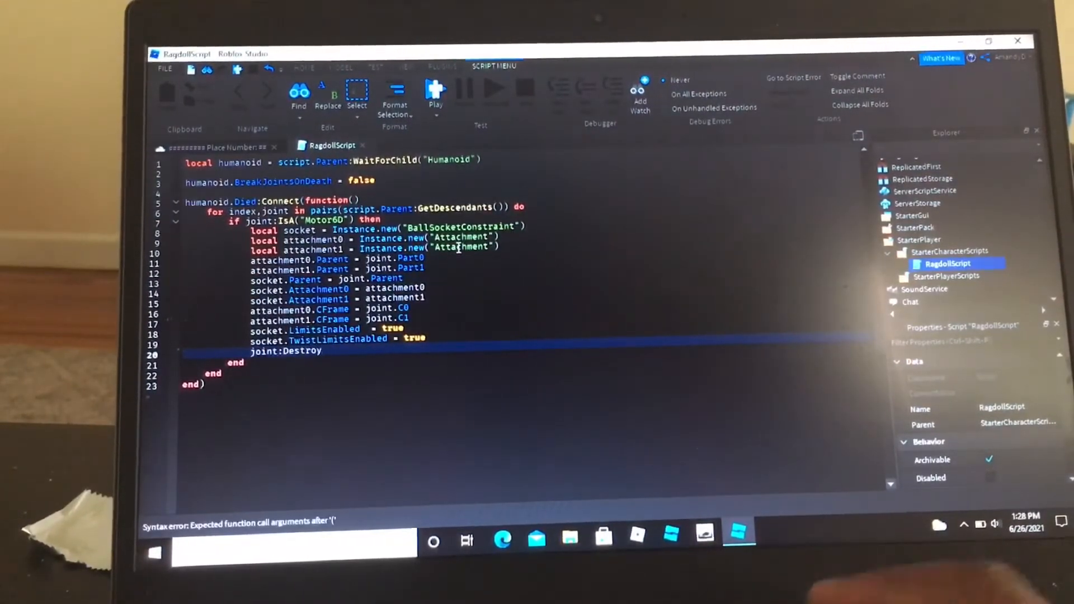
text(())
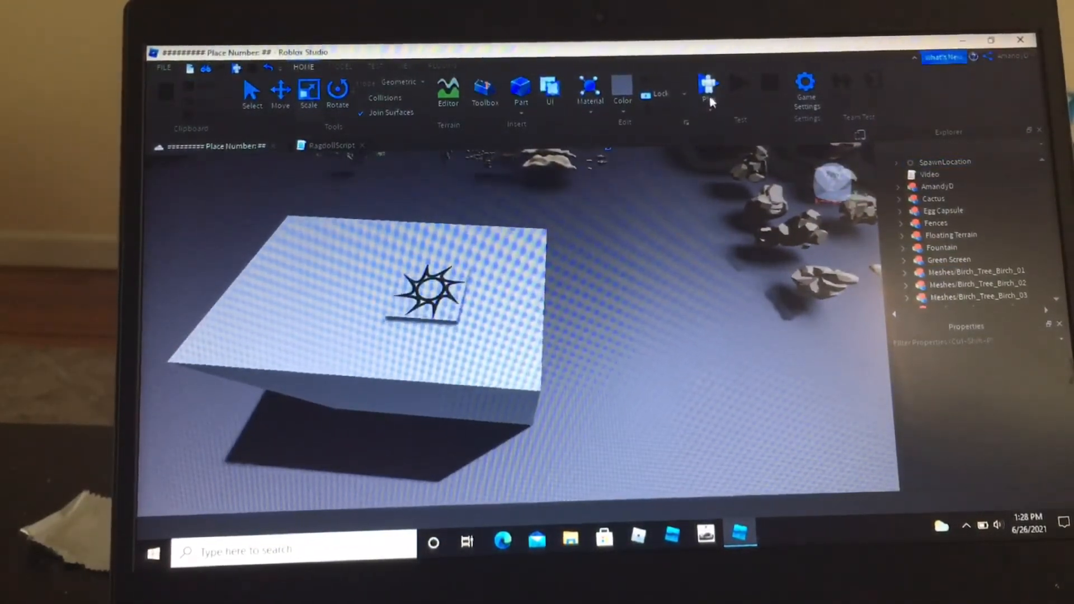
mouse_move(698, 133)
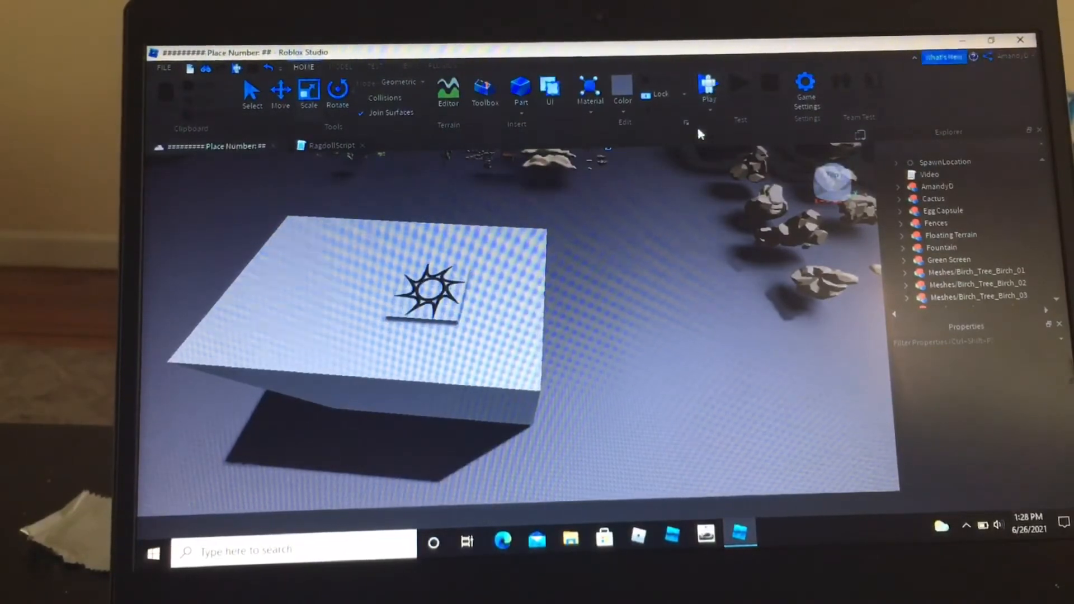
- Start a playtest of the place from the Home tab
click(709, 86)
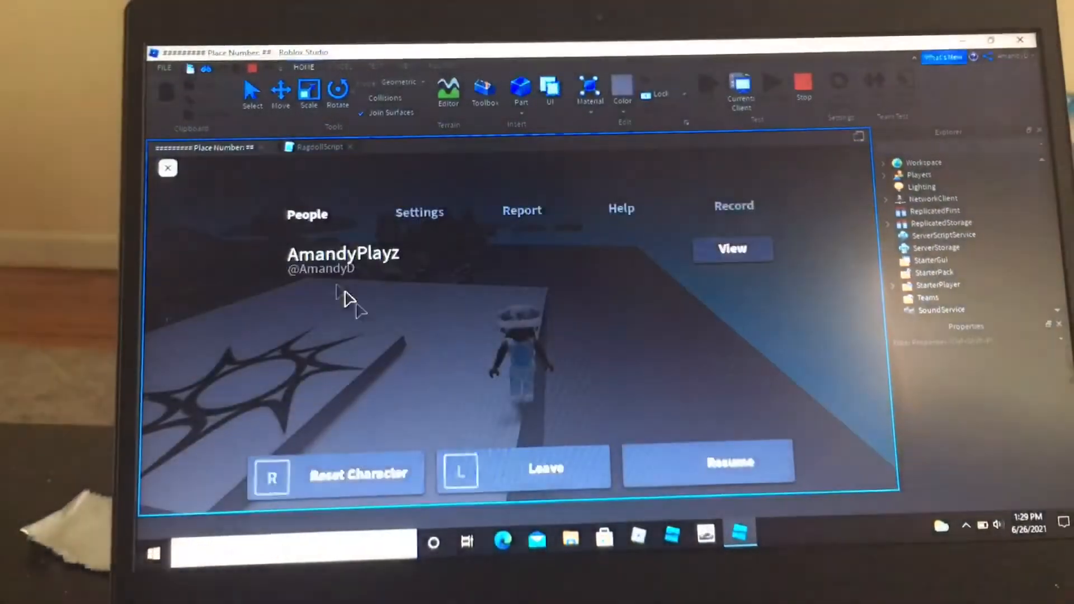
- Resume play, choose Reset Character and confirm so the character collapses as a ragdoll
click(709, 462)
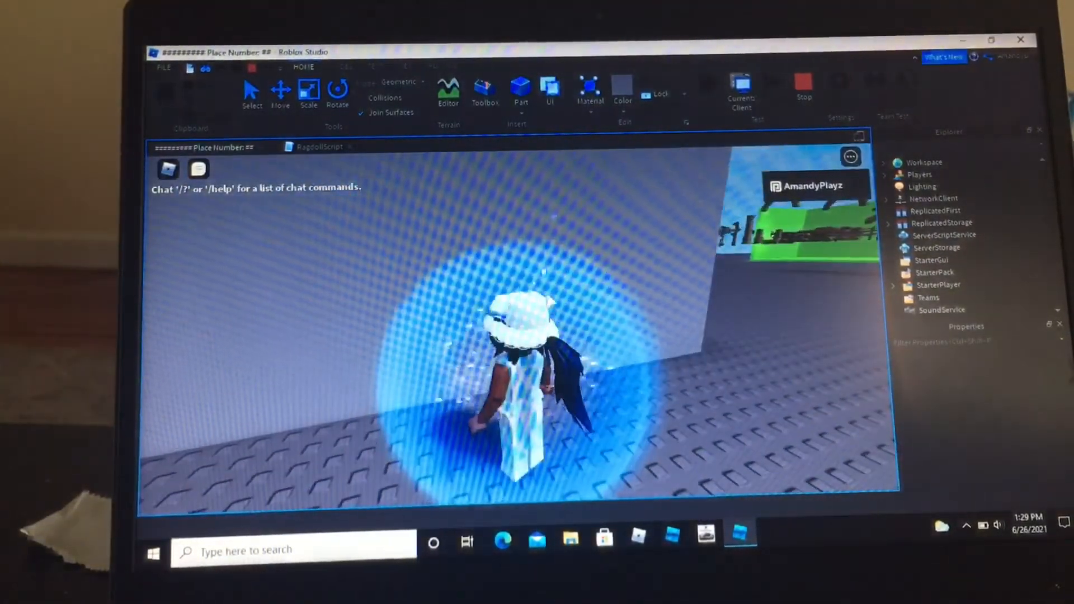
click(167, 169)
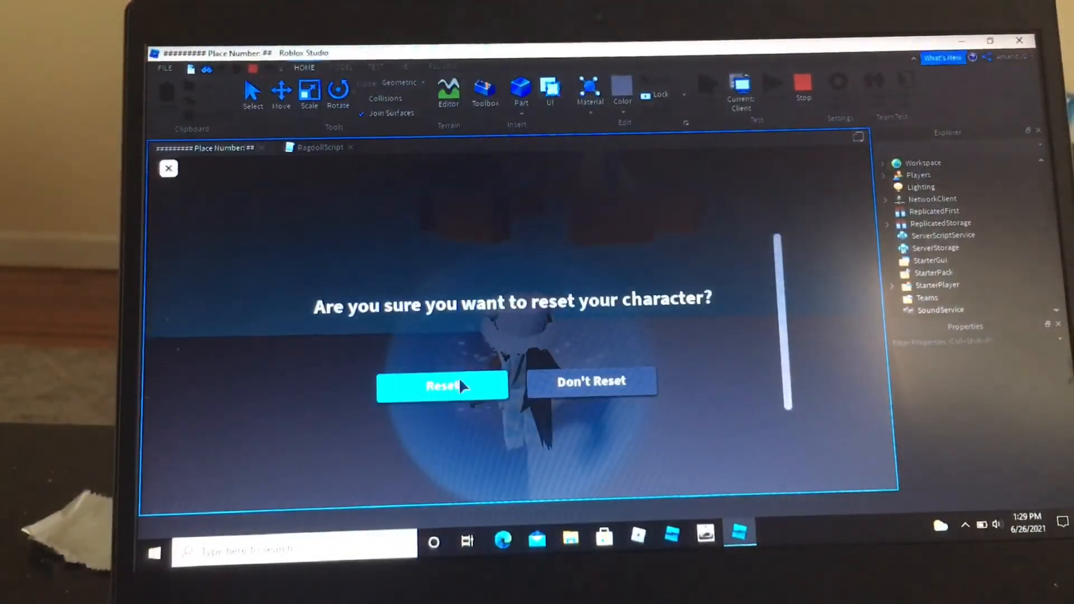
click(442, 385)
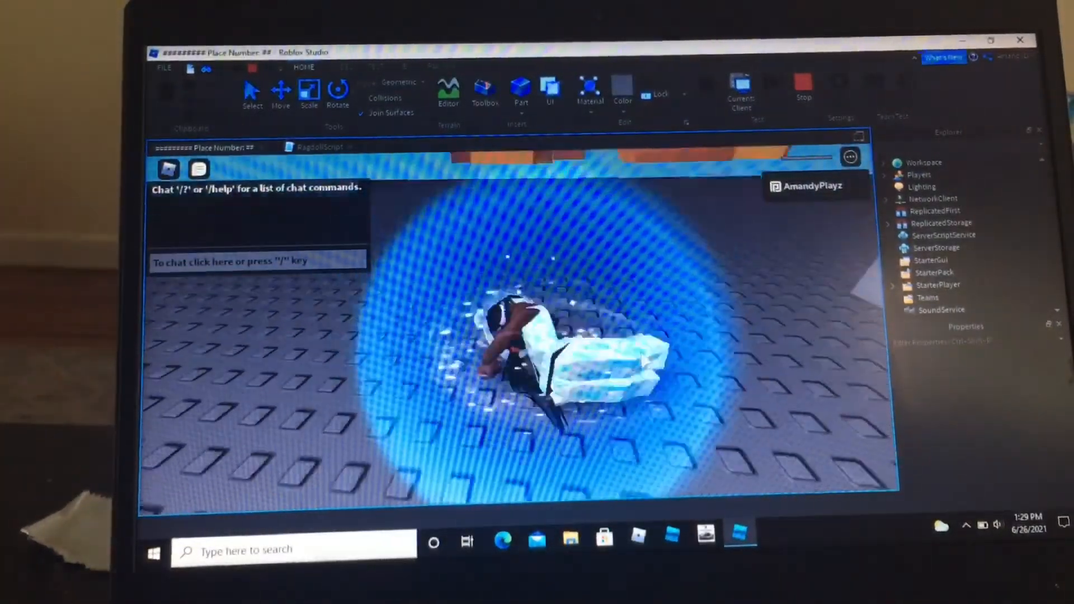